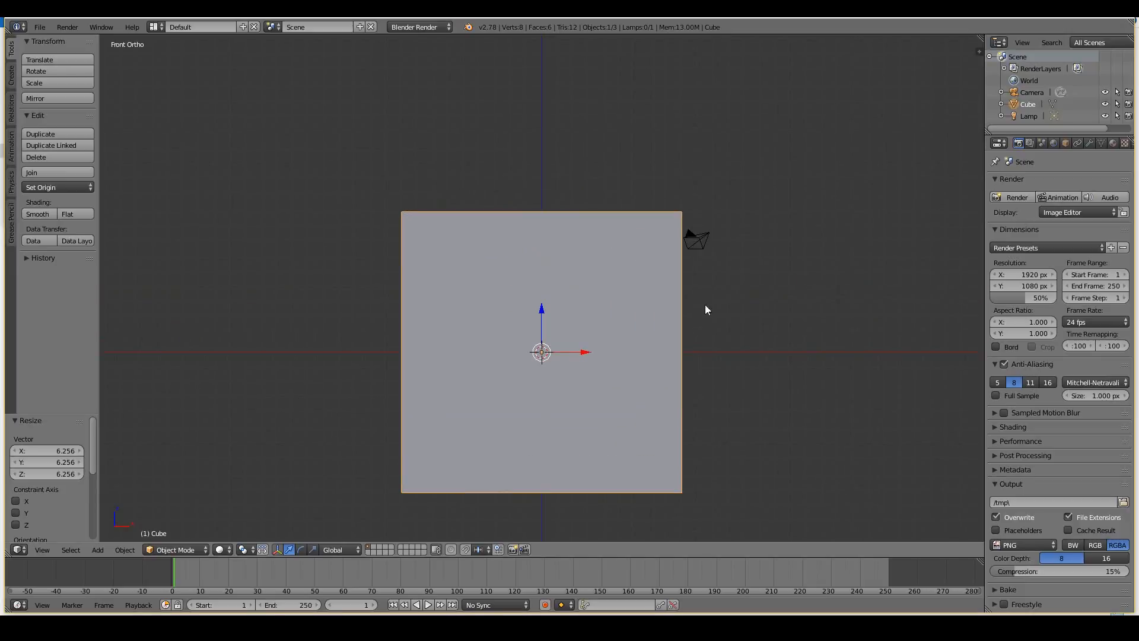
mouse_move(696, 282)
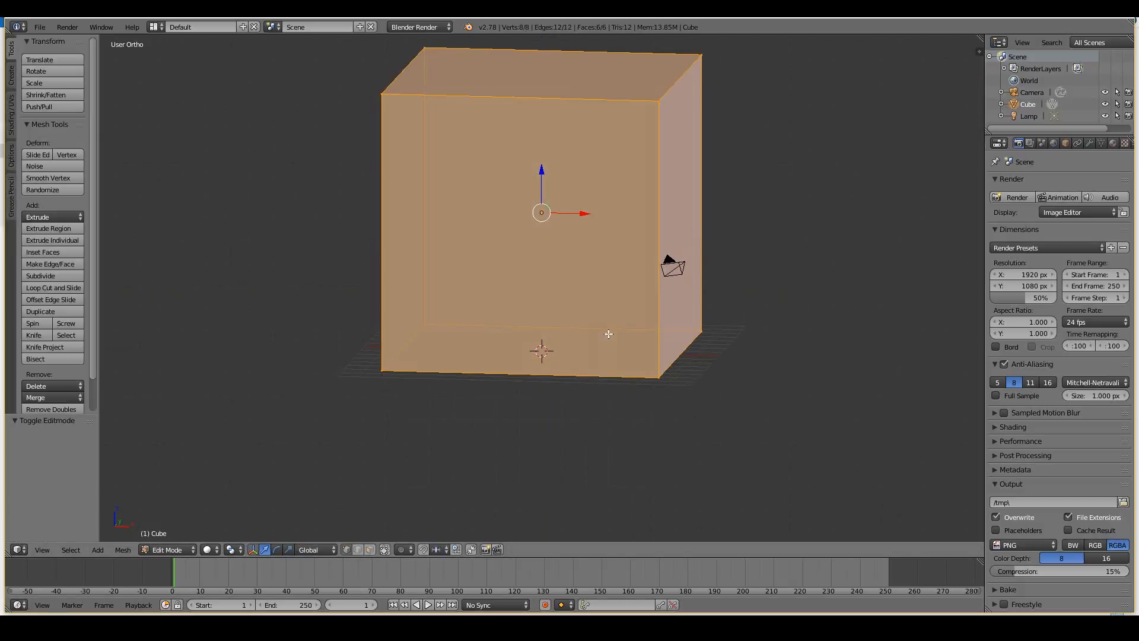
mouse_move(415, 328)
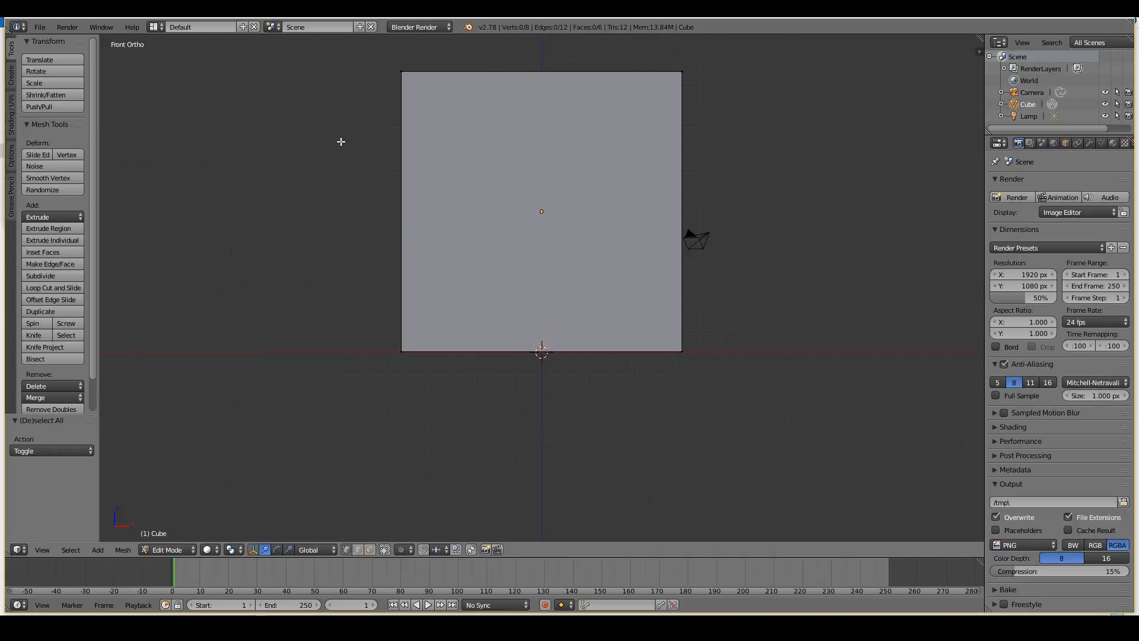
mouse_move(344, 57)
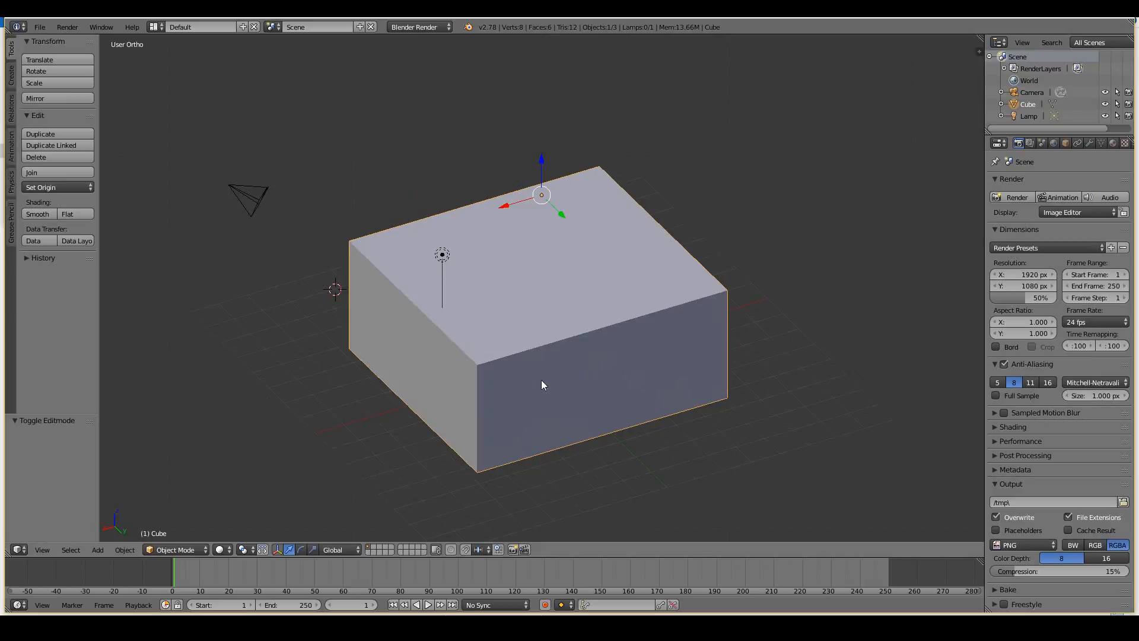
mouse_move(712, 329)
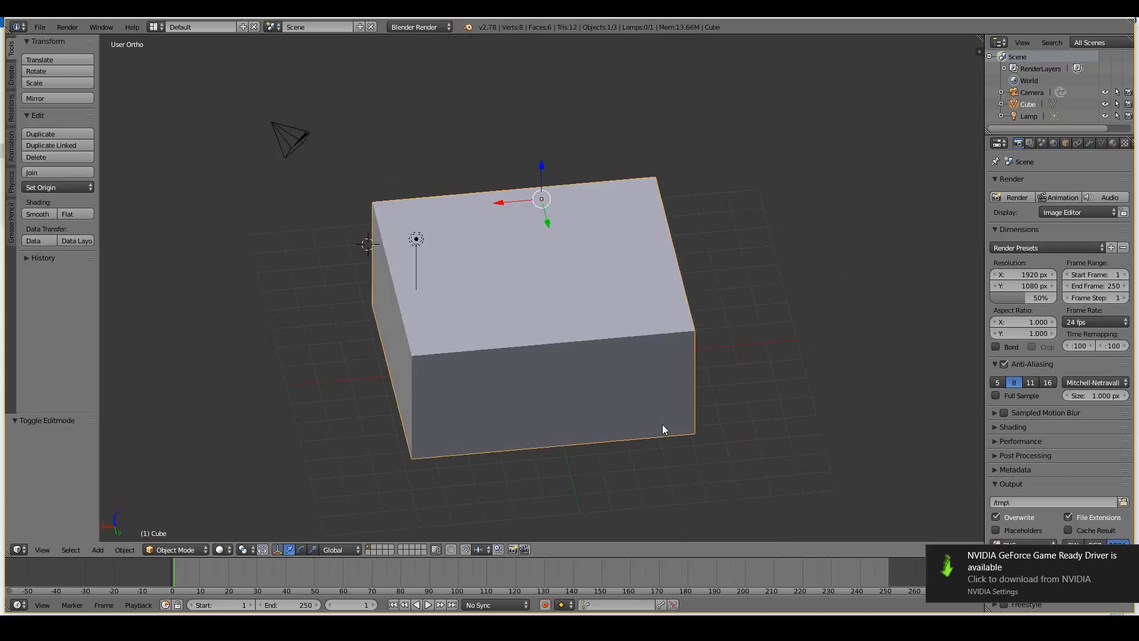
mouse_move(811, 527)
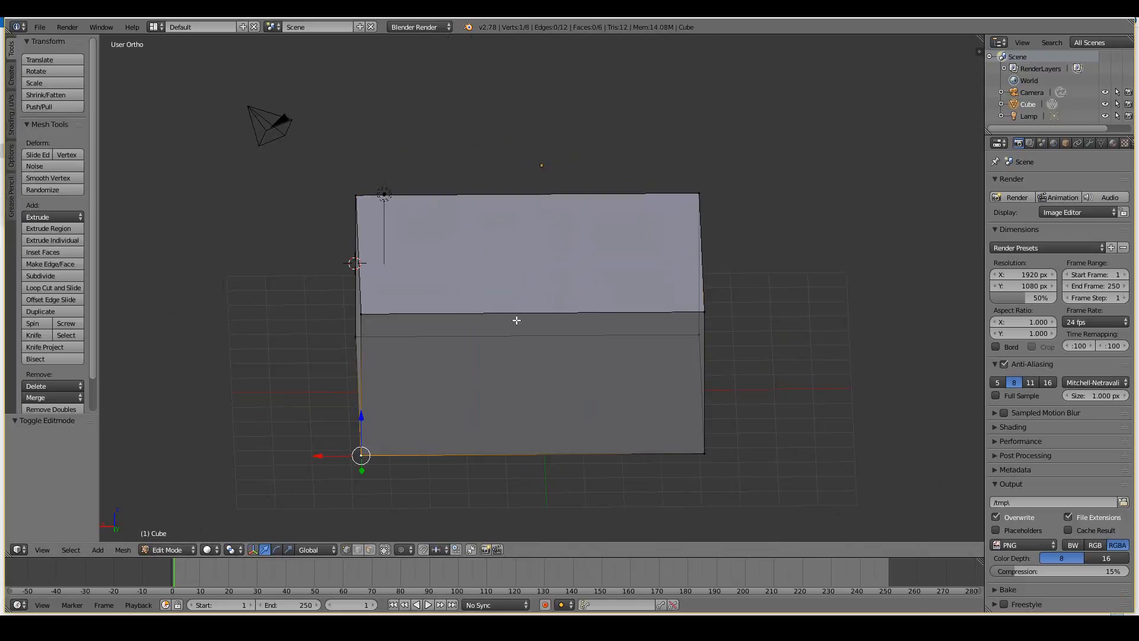
Add four loop cuts around the box walls using Loop Cut and Slide
click(53, 287)
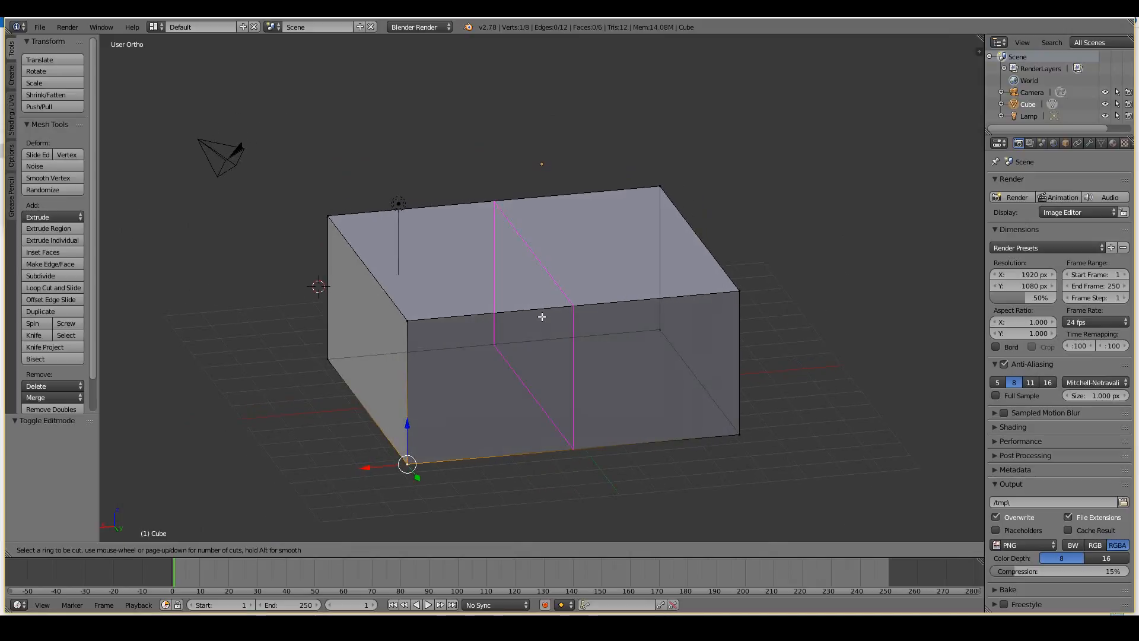
scroll(up, 3)
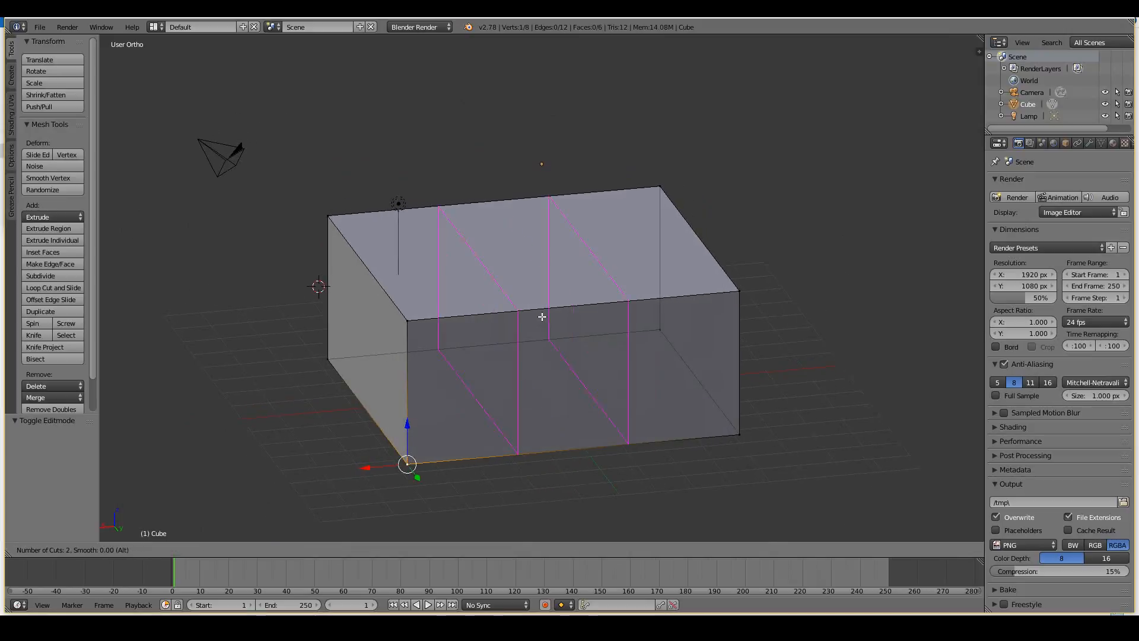
scroll(up, 3)
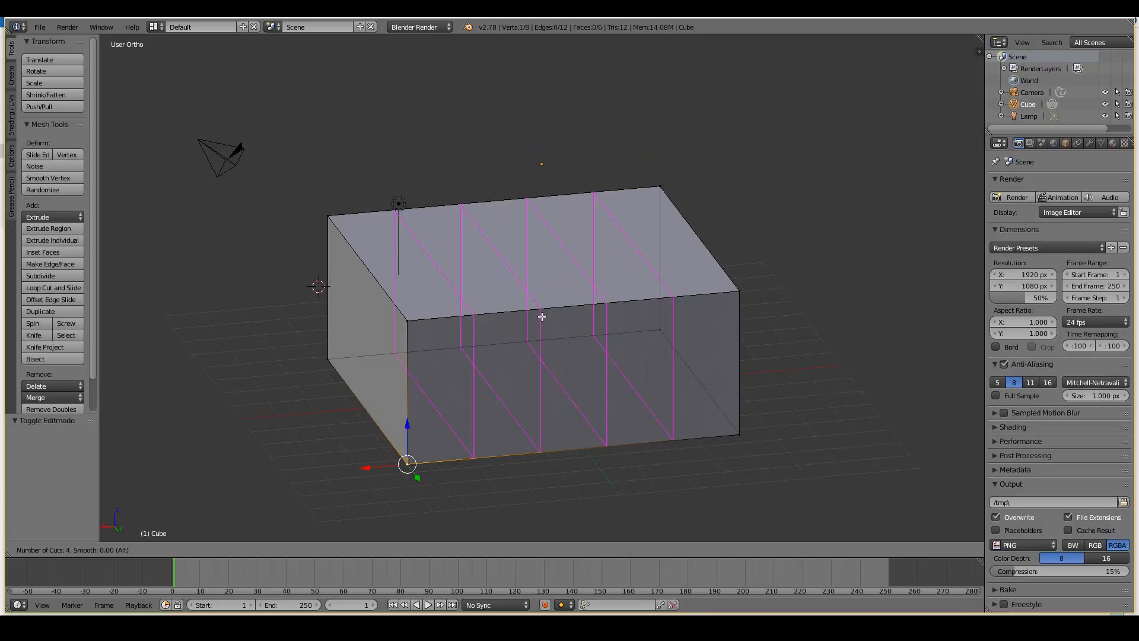
click(541, 317)
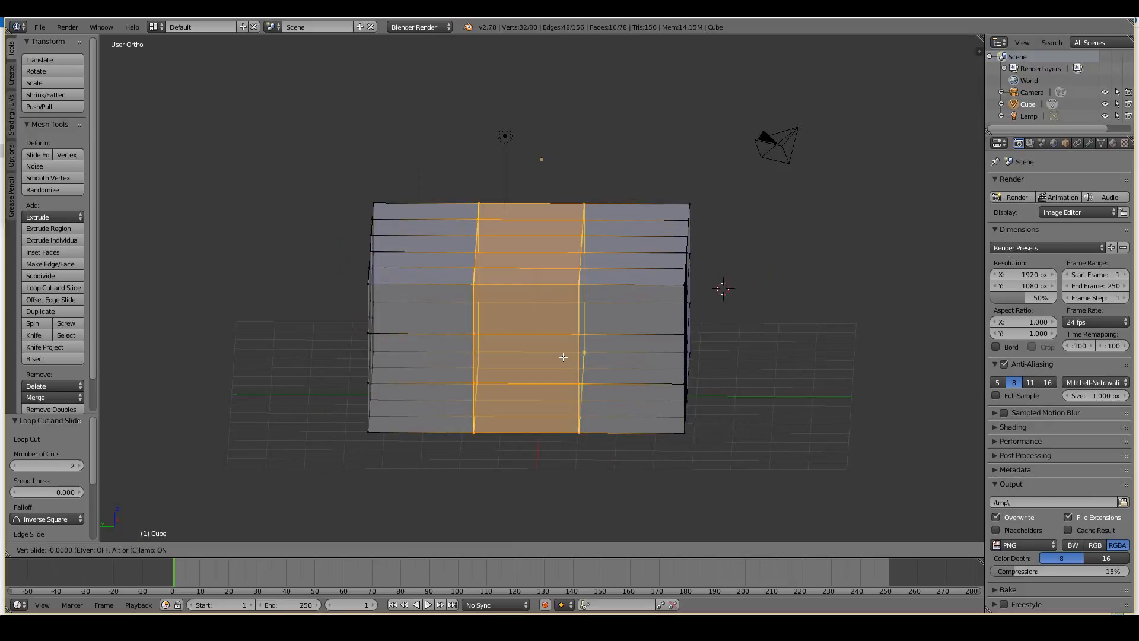
mouse_move(514, 359)
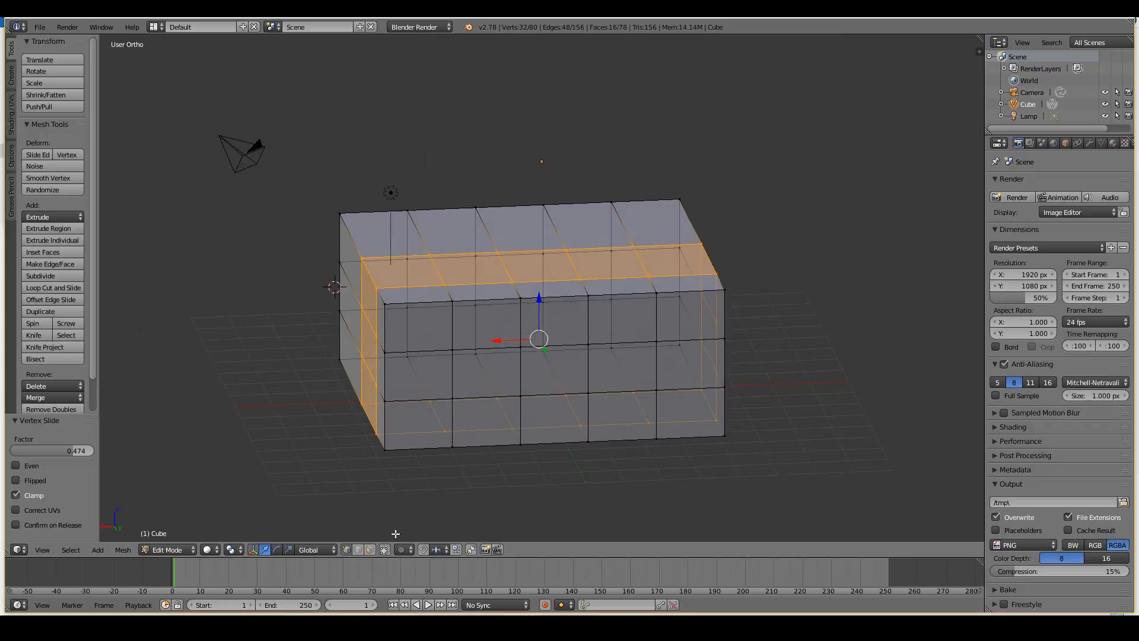
Slide two vertical edge loops toward the corners to frame the window areas
click(384, 550)
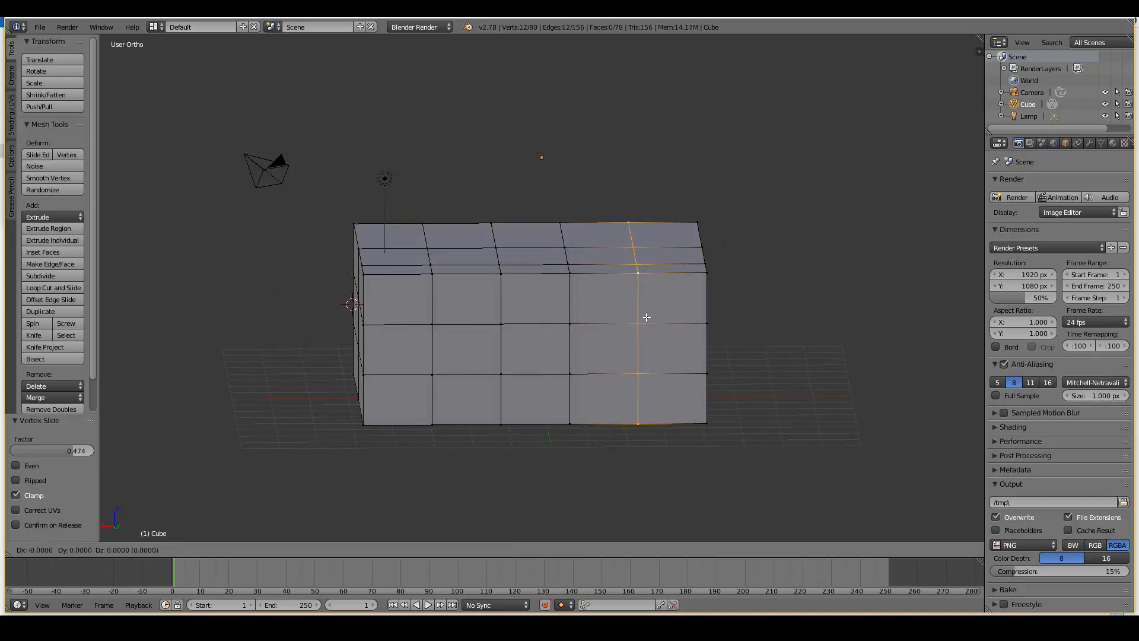
mouse_move(675, 316)
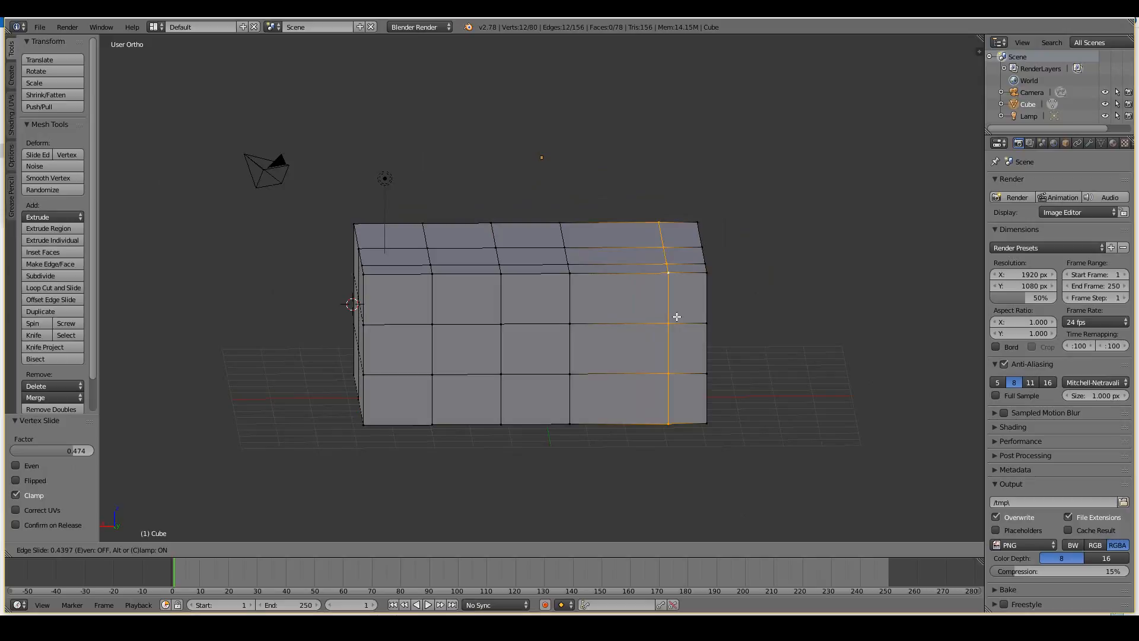
click(677, 315)
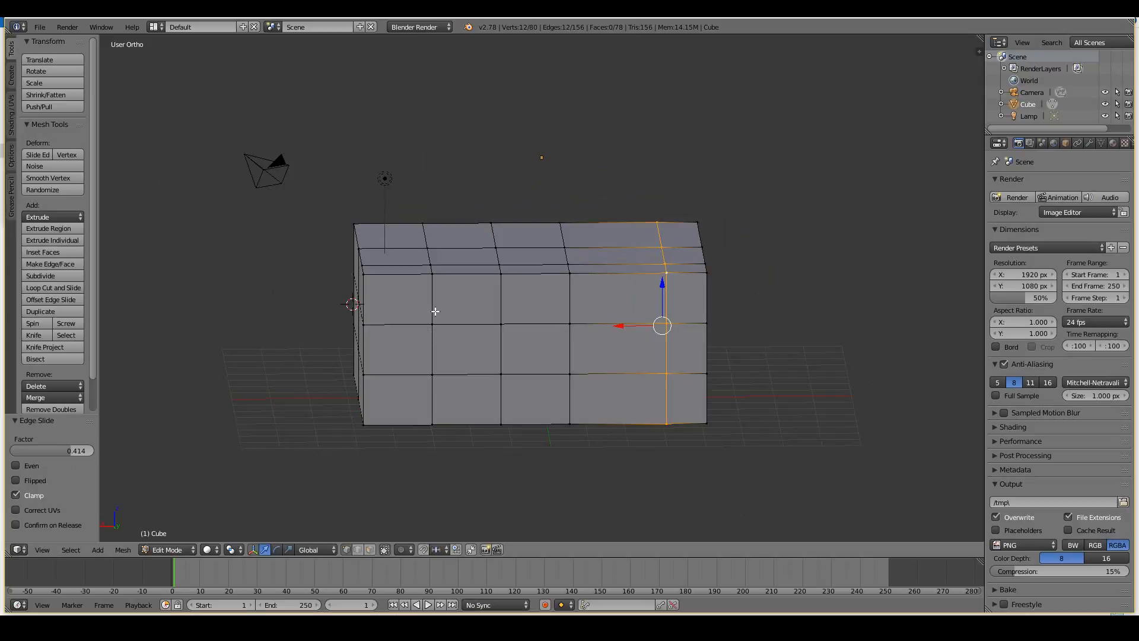
click(427, 326)
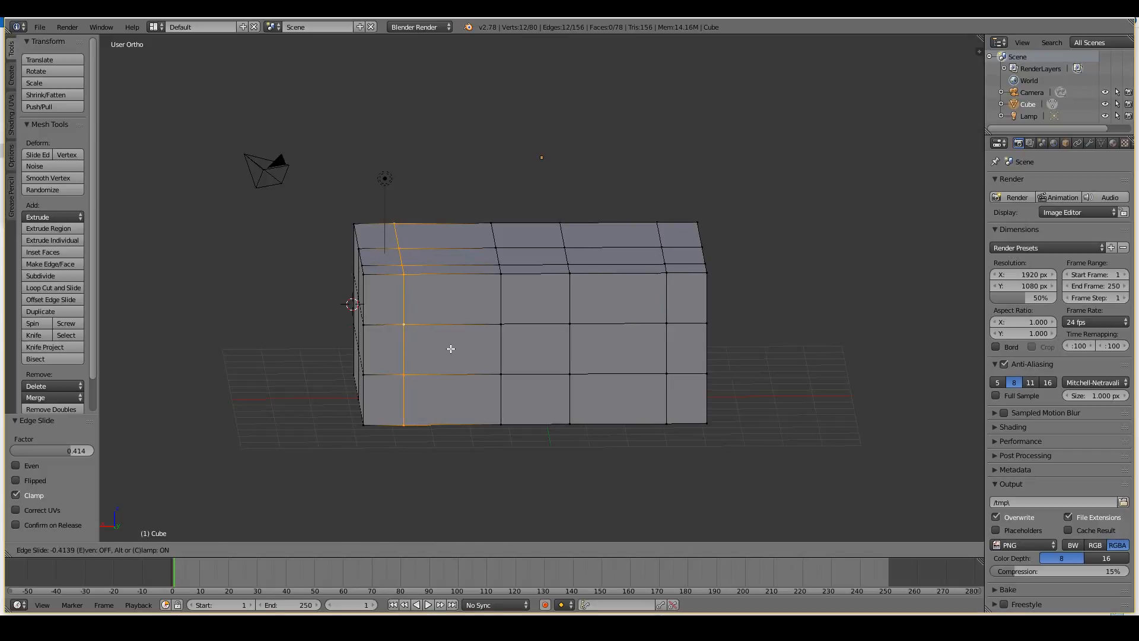
click(451, 349)
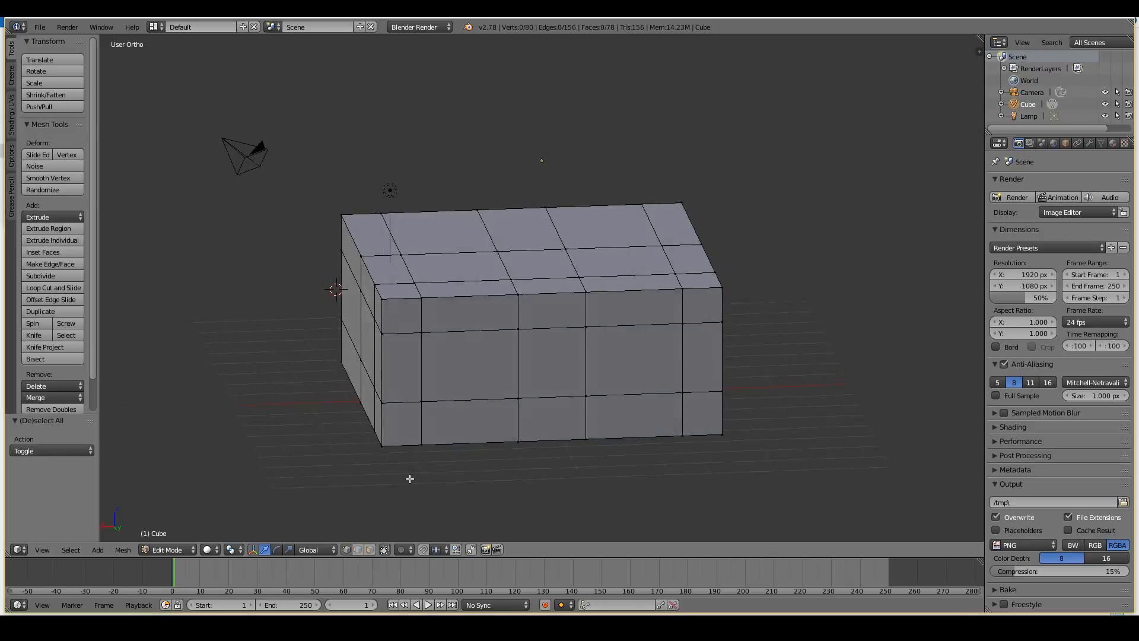
Delete the two front-wall window faces in face select mode, then return to Object Mode
click(370, 550)
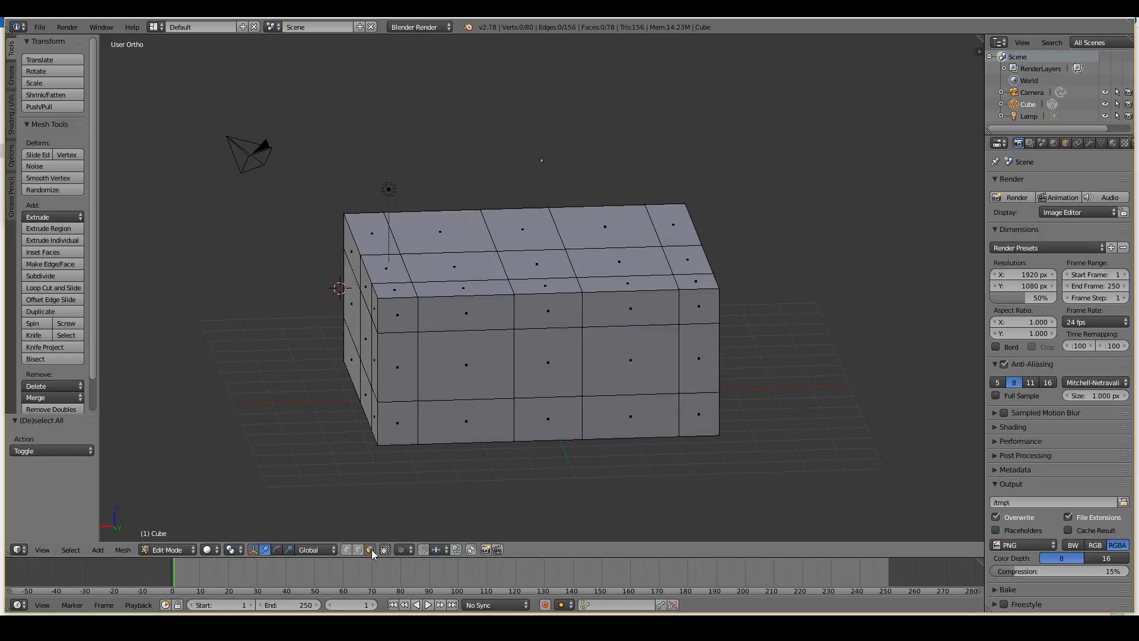
click(465, 364)
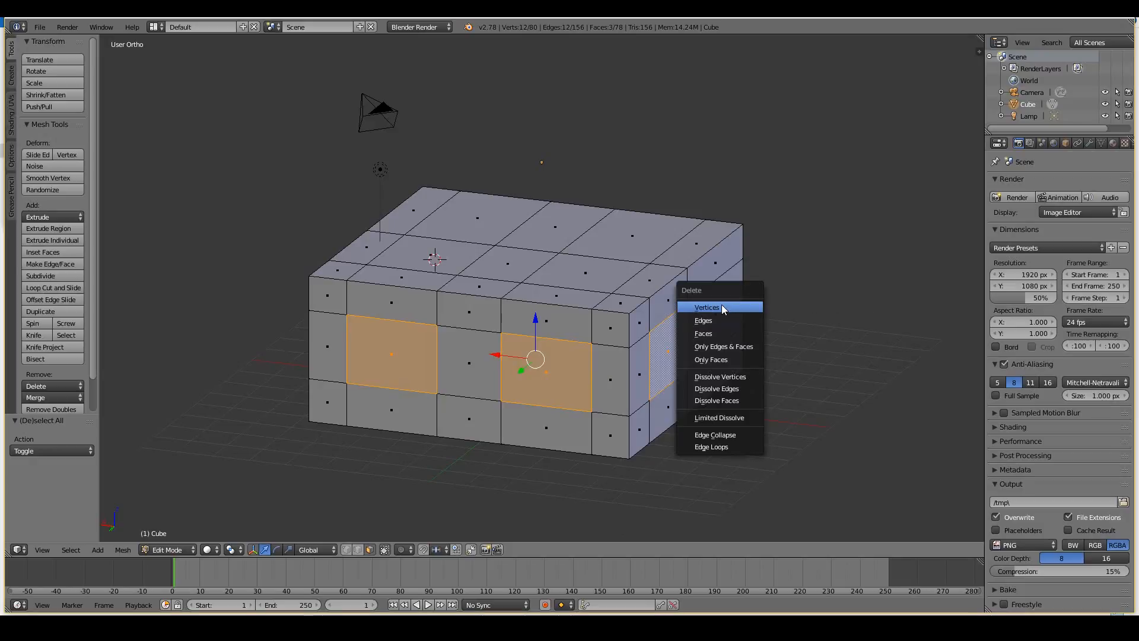
mouse_move(704, 332)
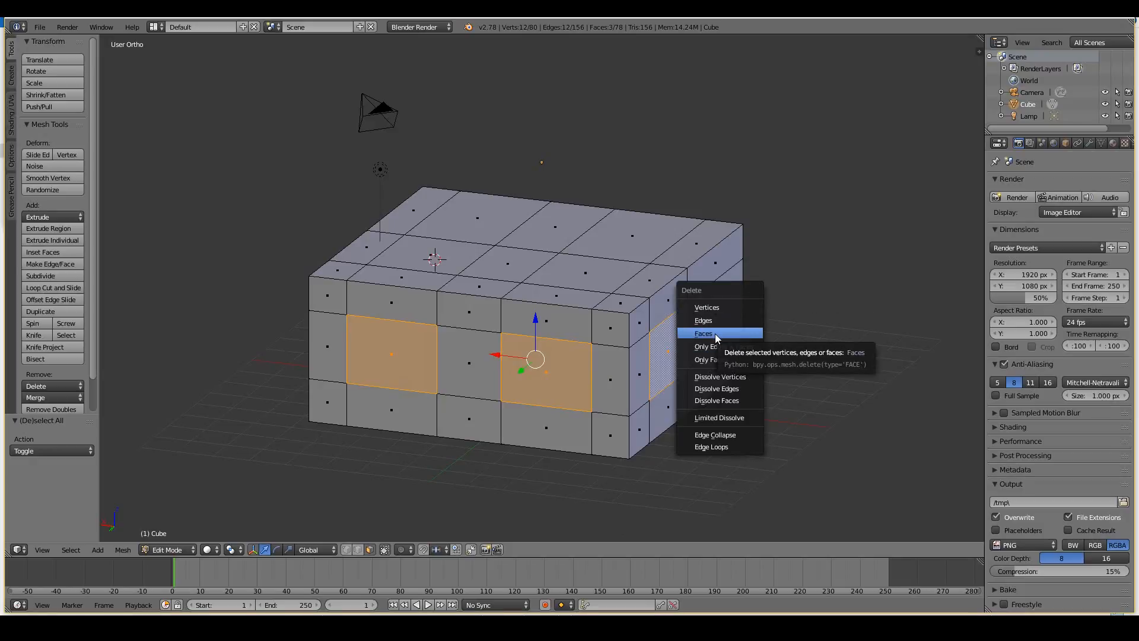
click(704, 333)
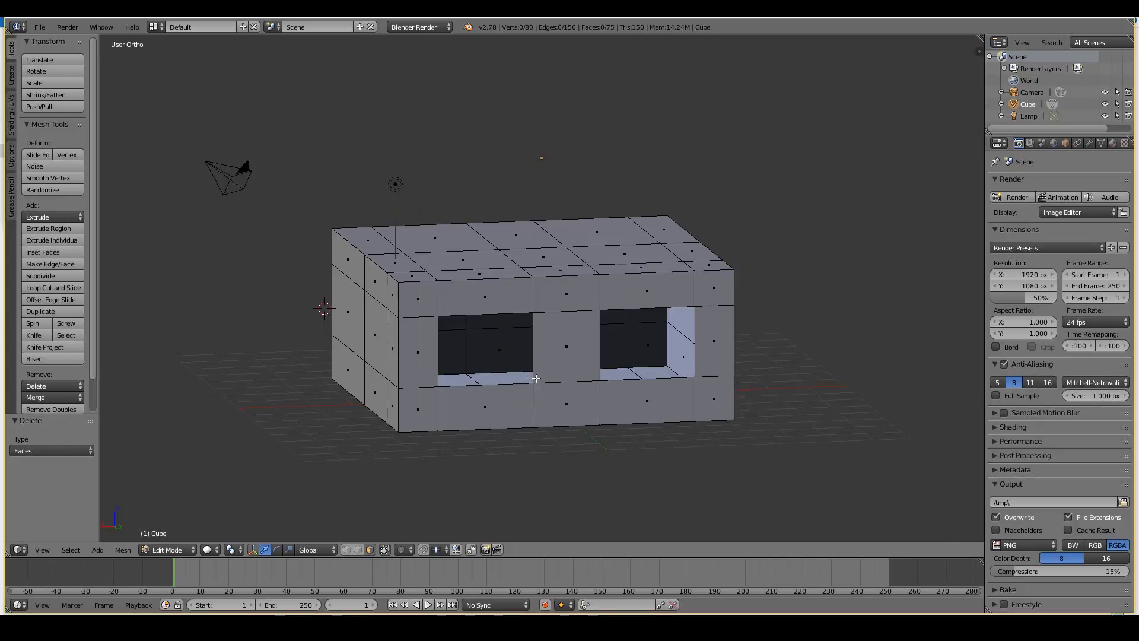
key(Tab)
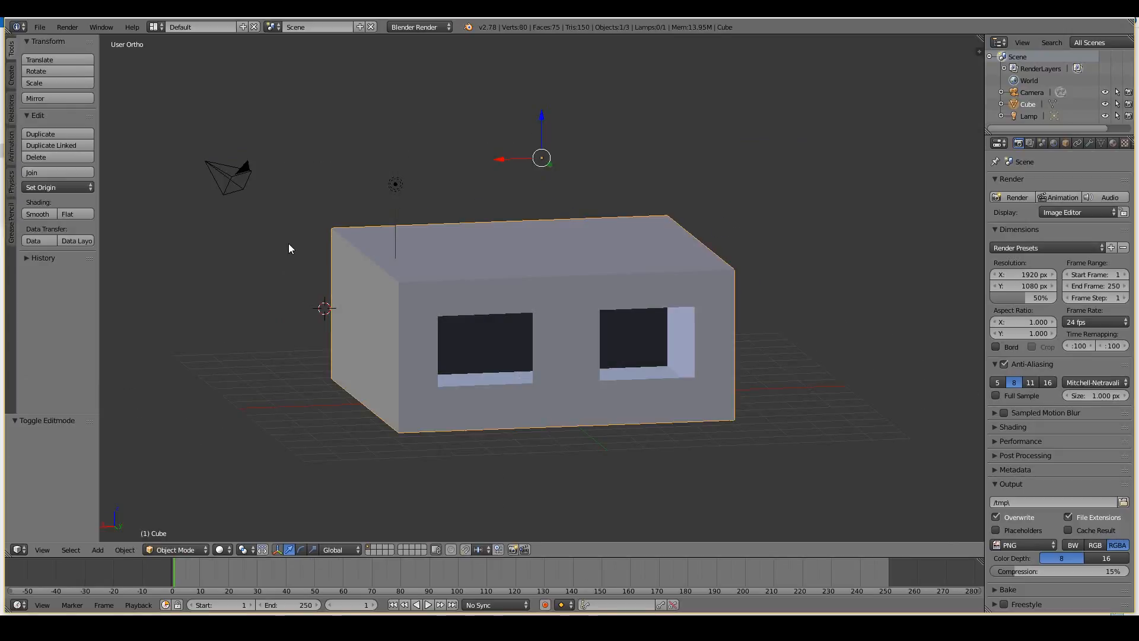
Select the camera and set up its view of the room interior
click(233, 178)
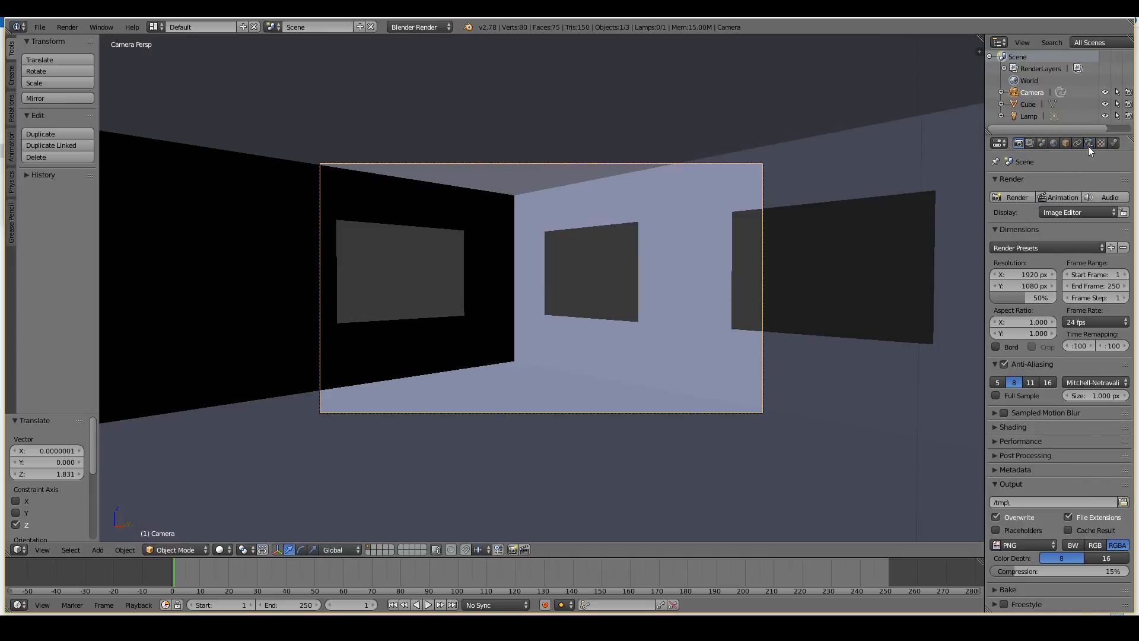
click(1088, 144)
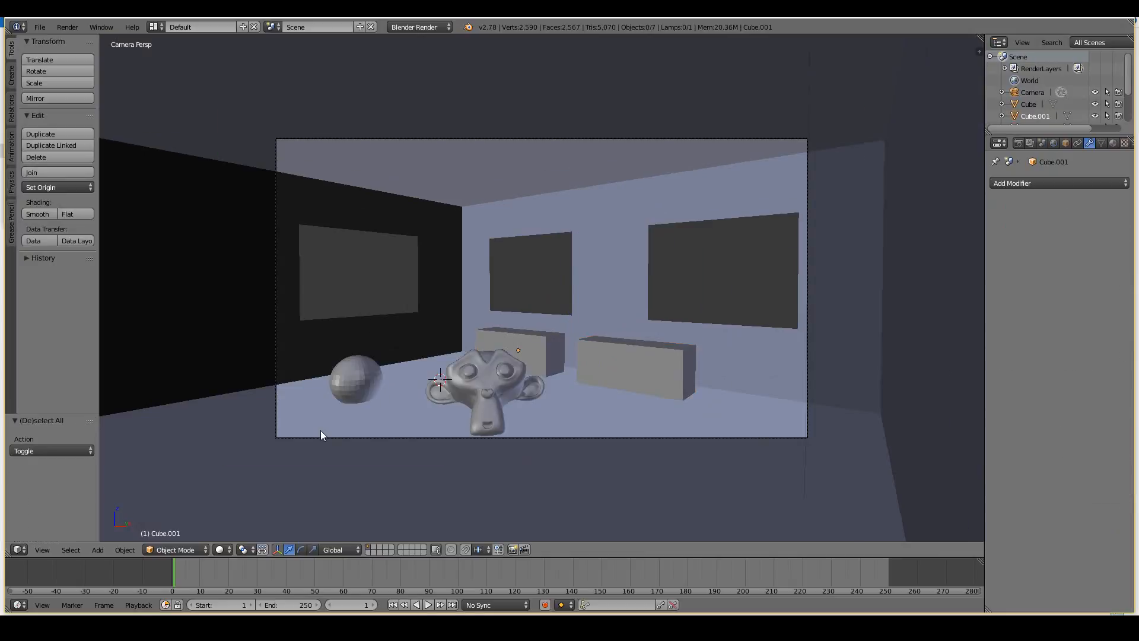
mouse_move(215, 549)
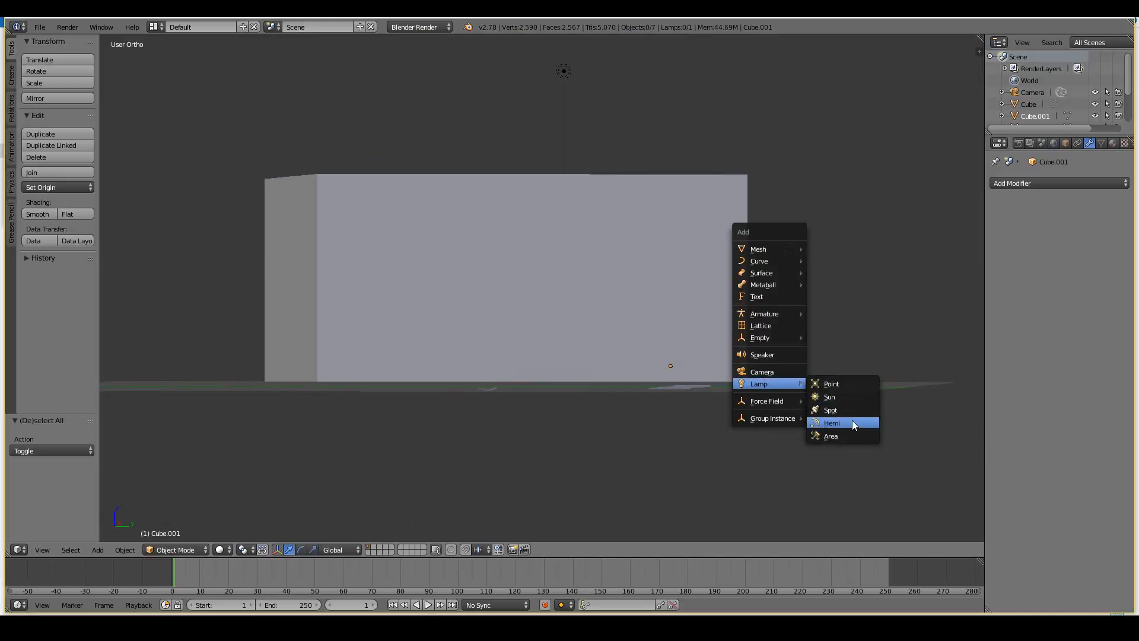
Add an area lamp facing into the right window and show its lamp settings
click(831, 435)
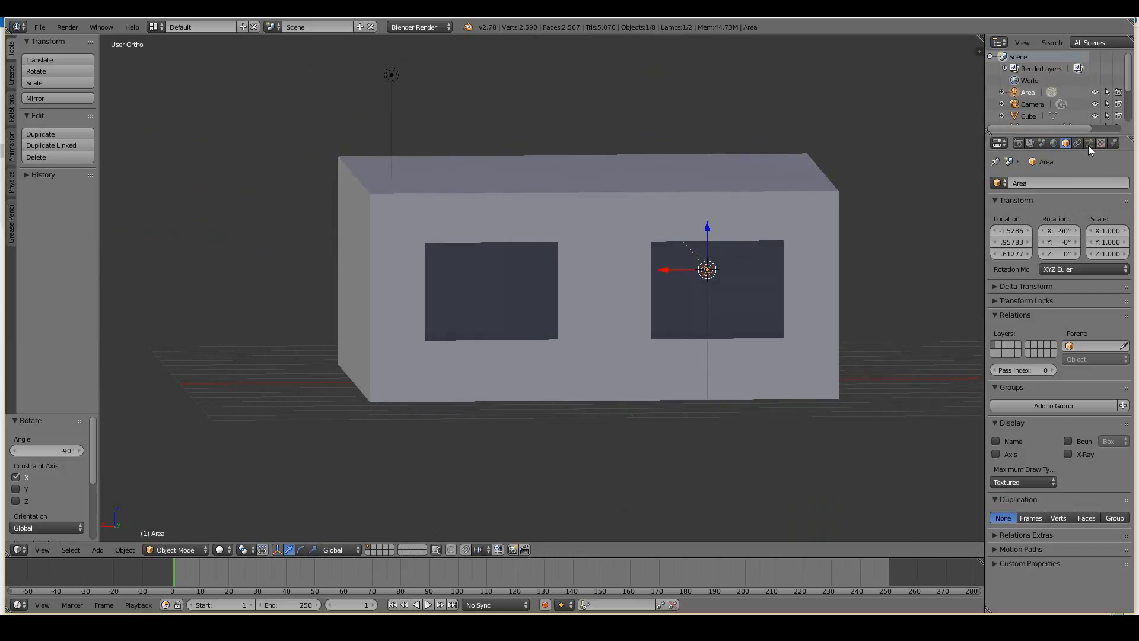
click(1065, 144)
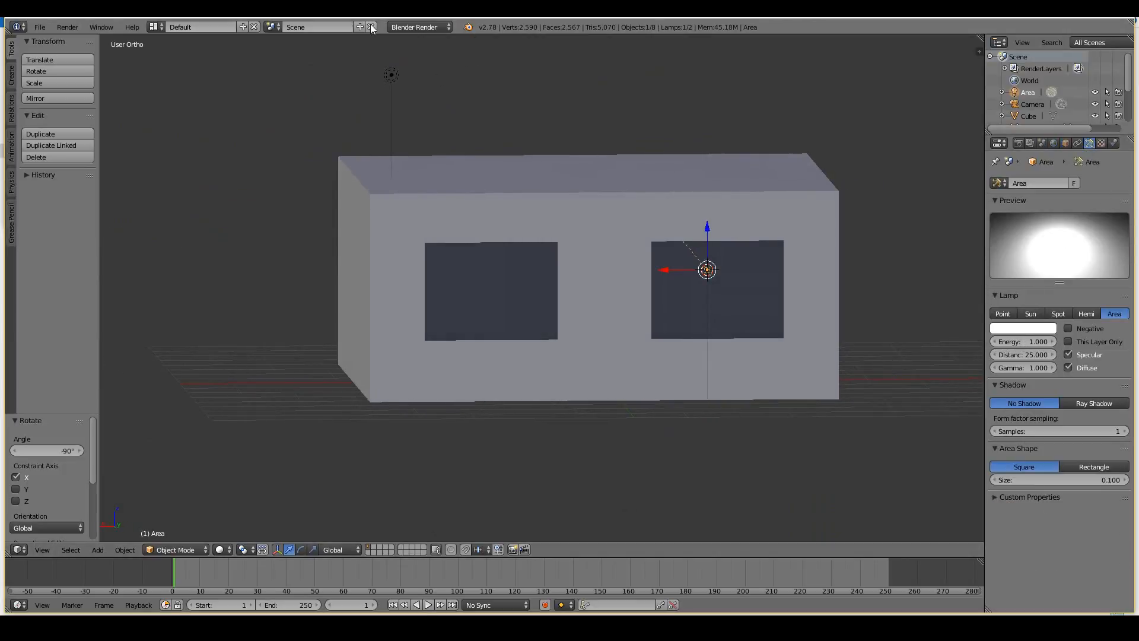
Switch the render engine to Cycles
click(420, 28)
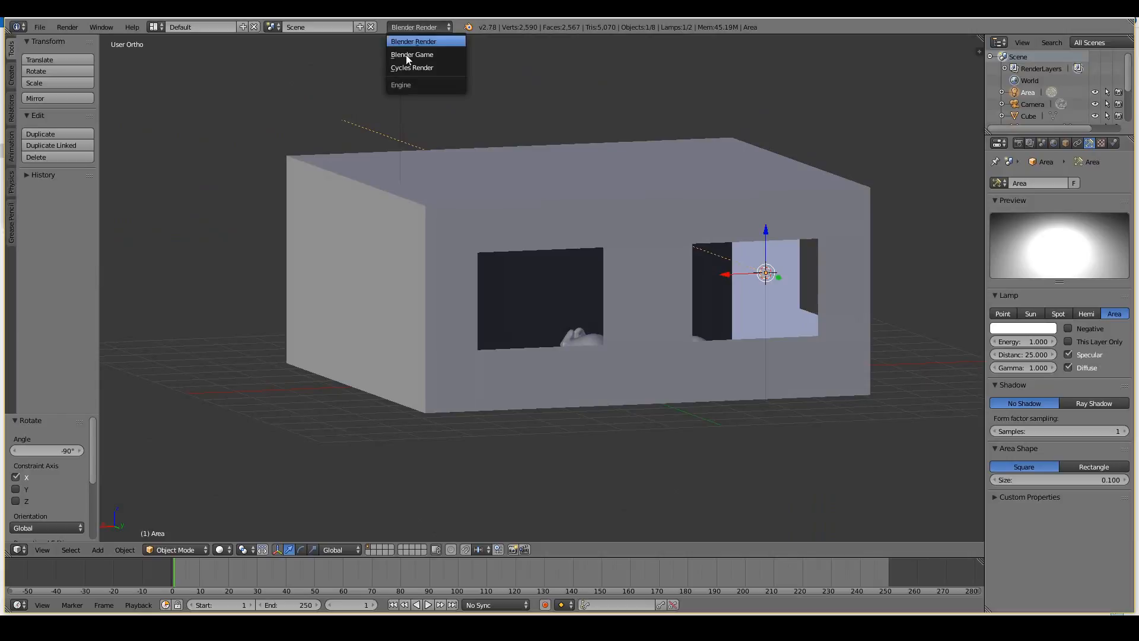
click(412, 66)
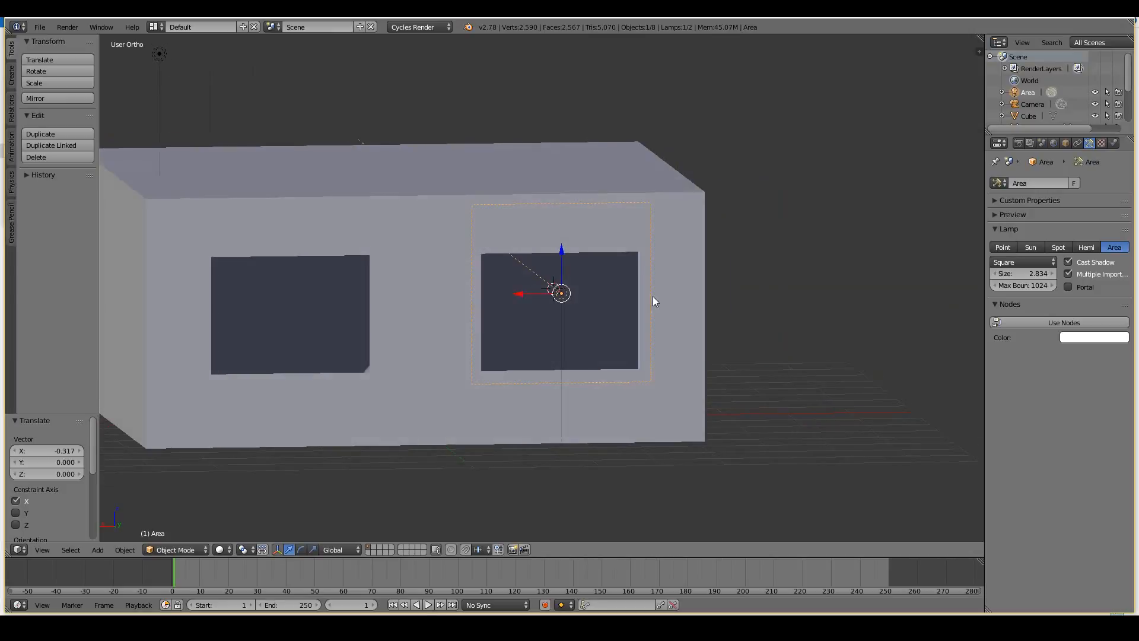
Make the area lamp a rectangular node-based emitter with a pale blue colour
click(1023, 261)
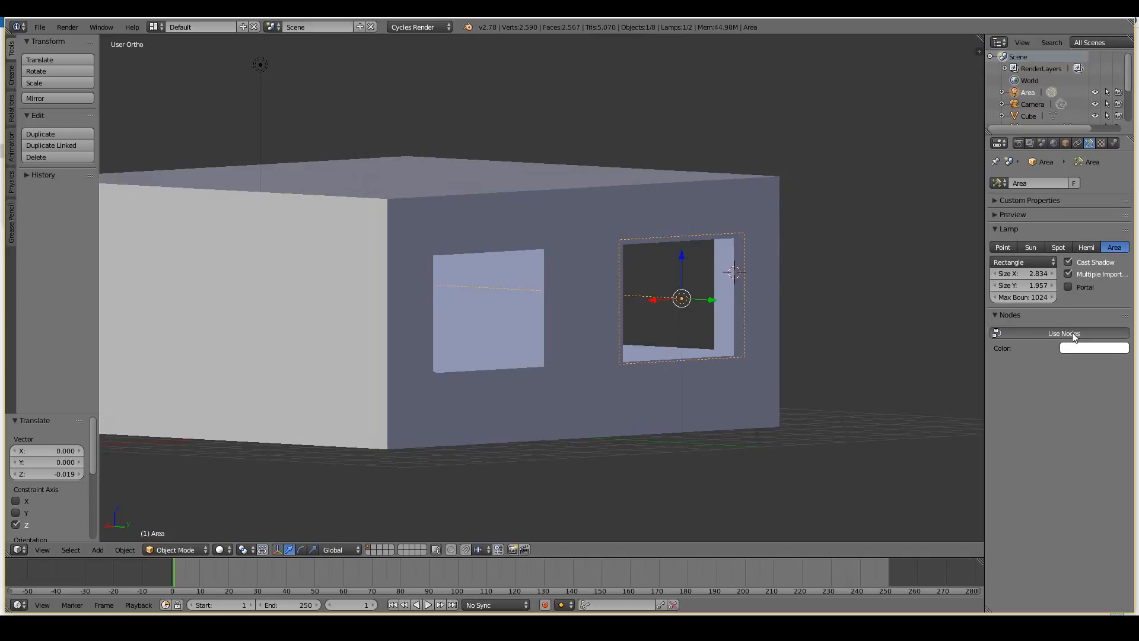
click(1093, 348)
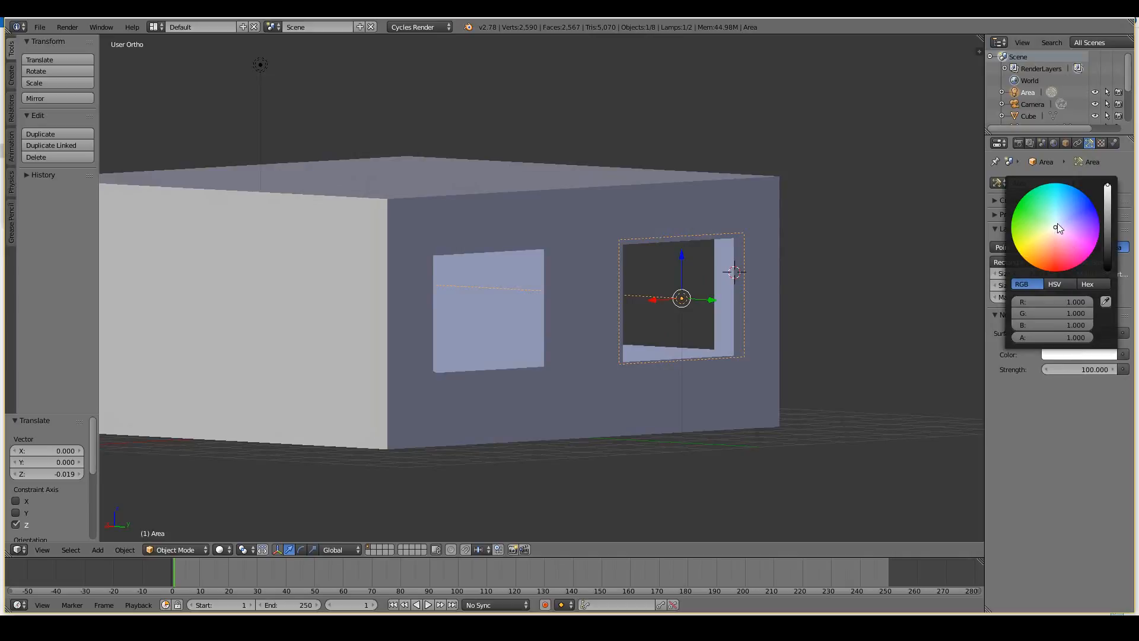
click(1058, 228)
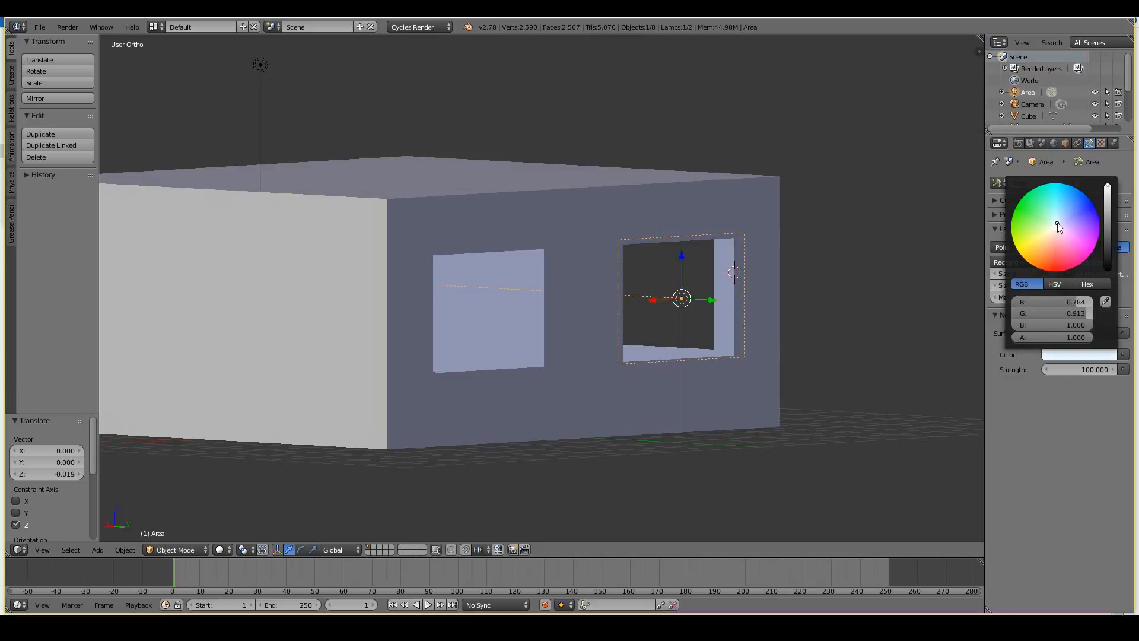
click(1060, 226)
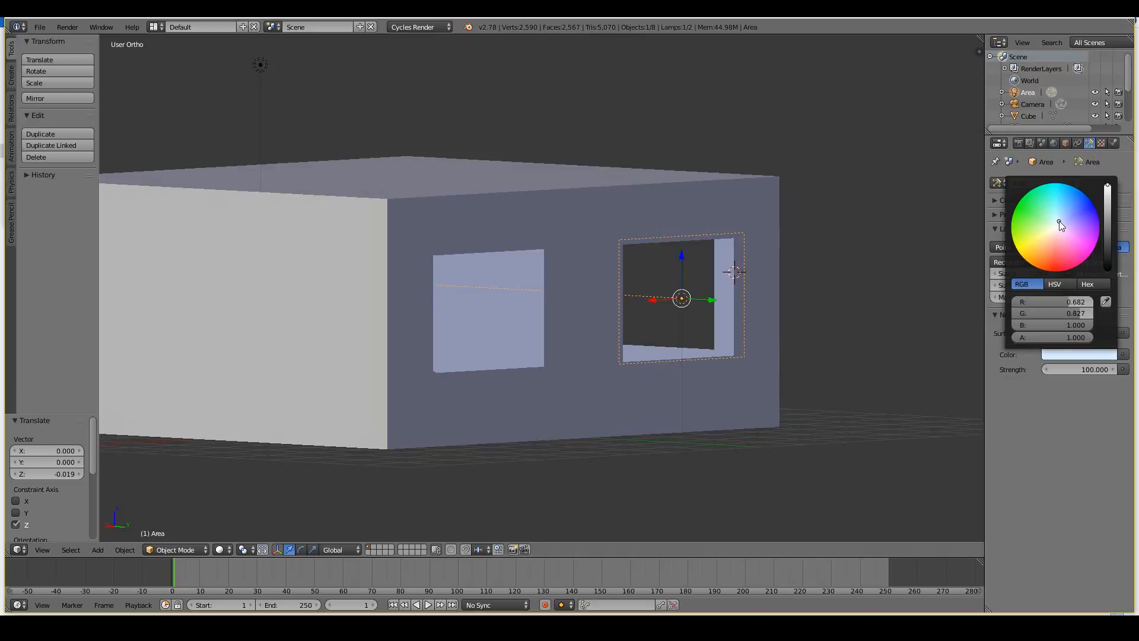
click(756, 287)
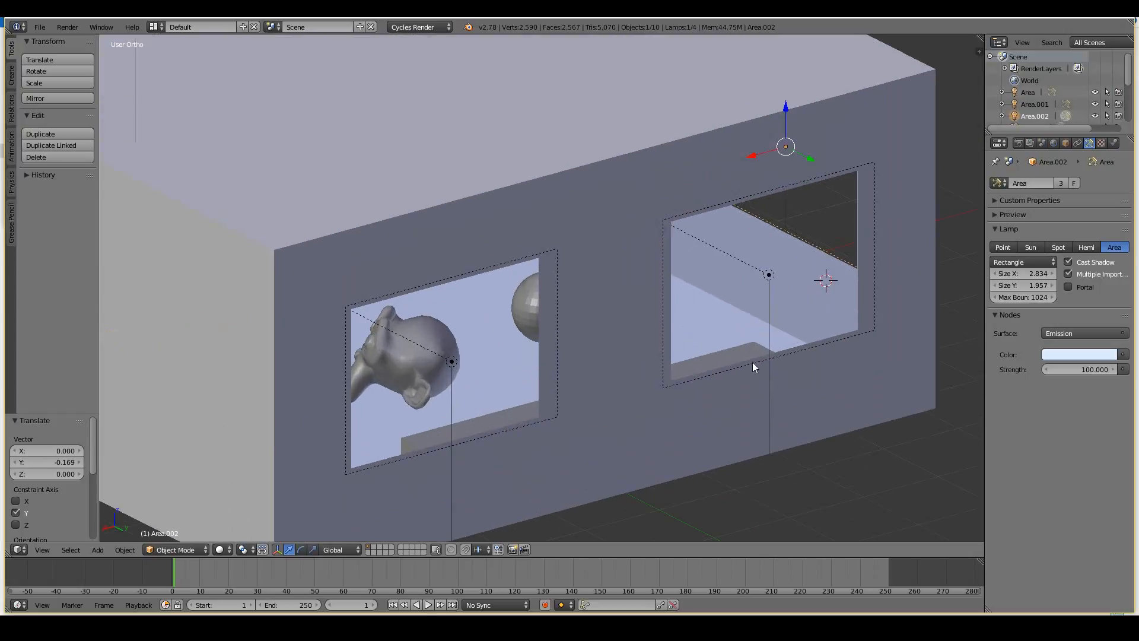
Lower the shared window lamp strength to 50 and select the right-window lamp
click(768, 274)
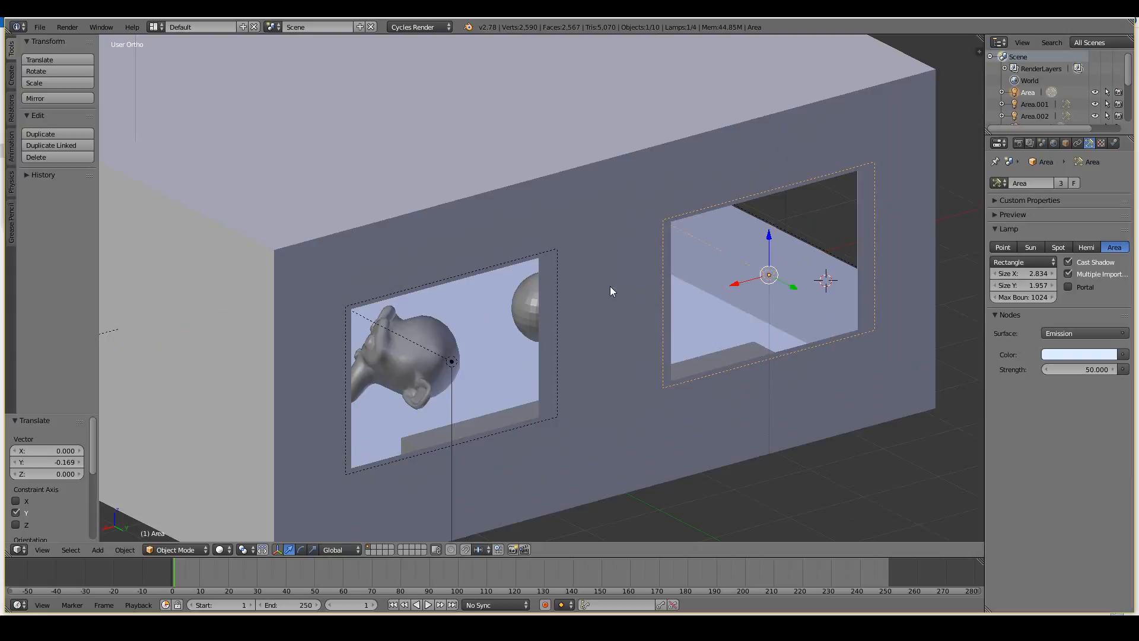
click(451, 361)
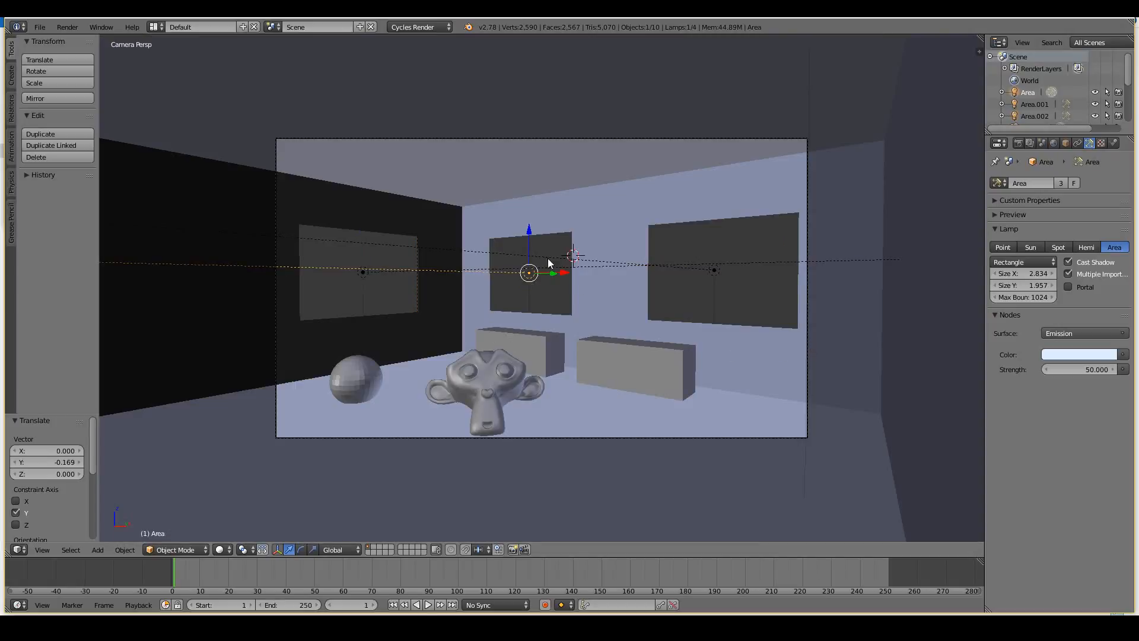
mouse_move(591, 273)
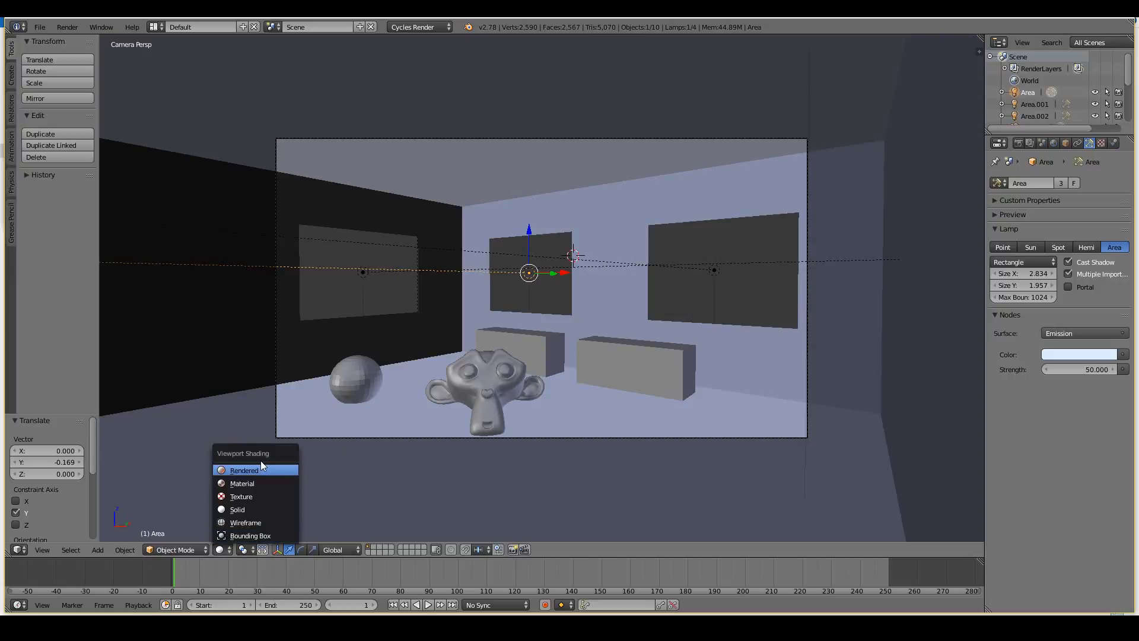
Switch the viewport to Rendered shading for a live Cycles preview
click(245, 470)
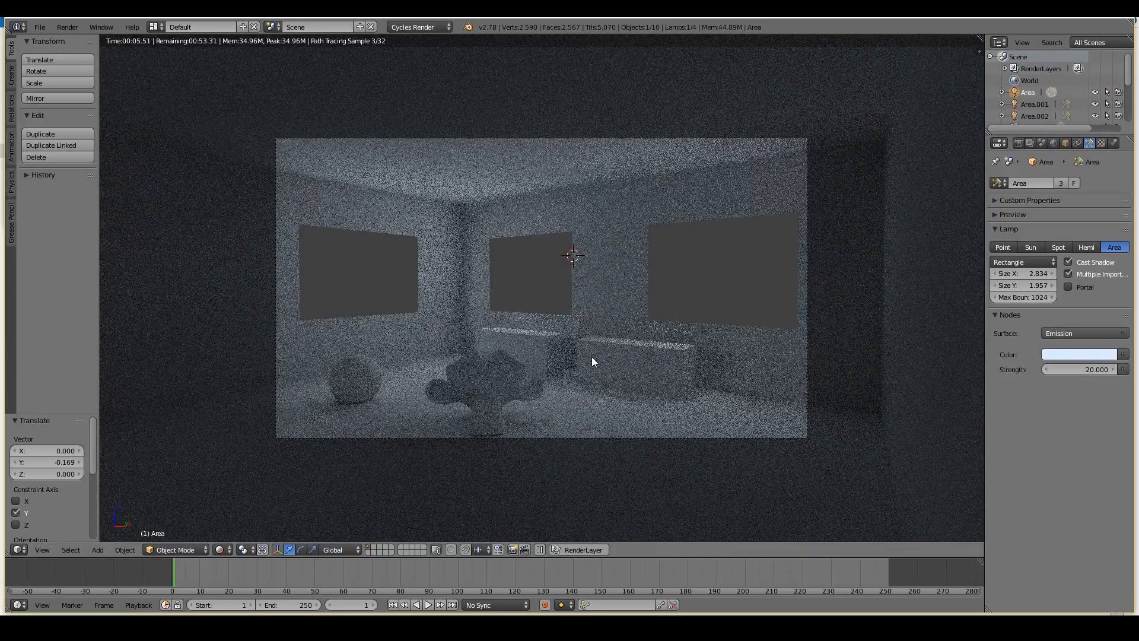
mouse_move(559, 358)
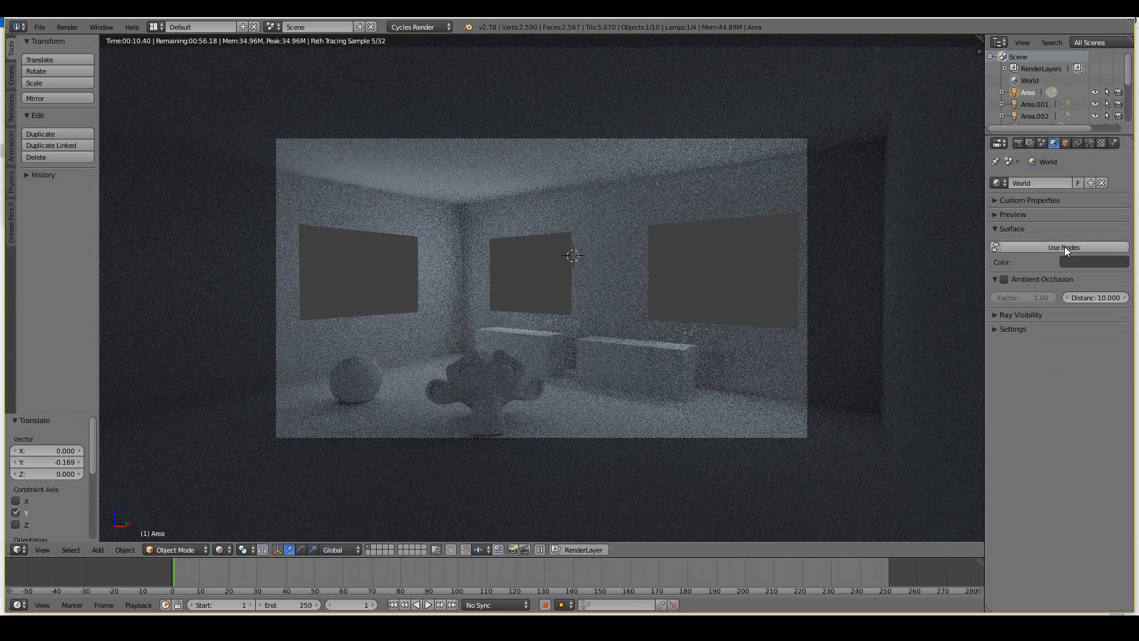
Enable world nodes with a light-blue background colour, then return to solid shading
click(1093, 261)
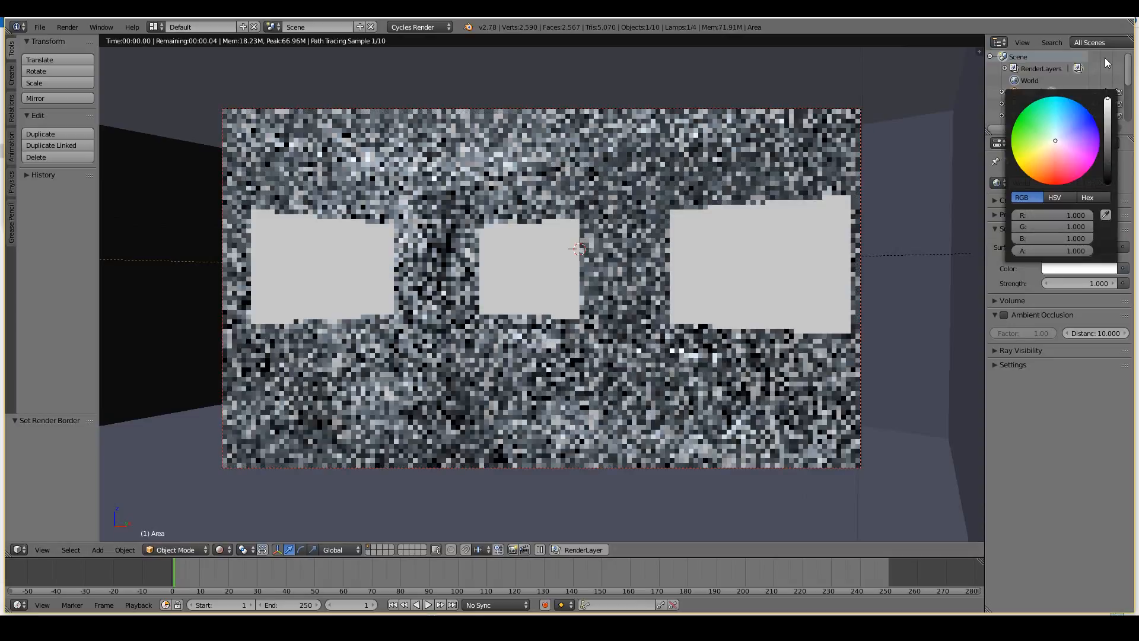
click(1059, 127)
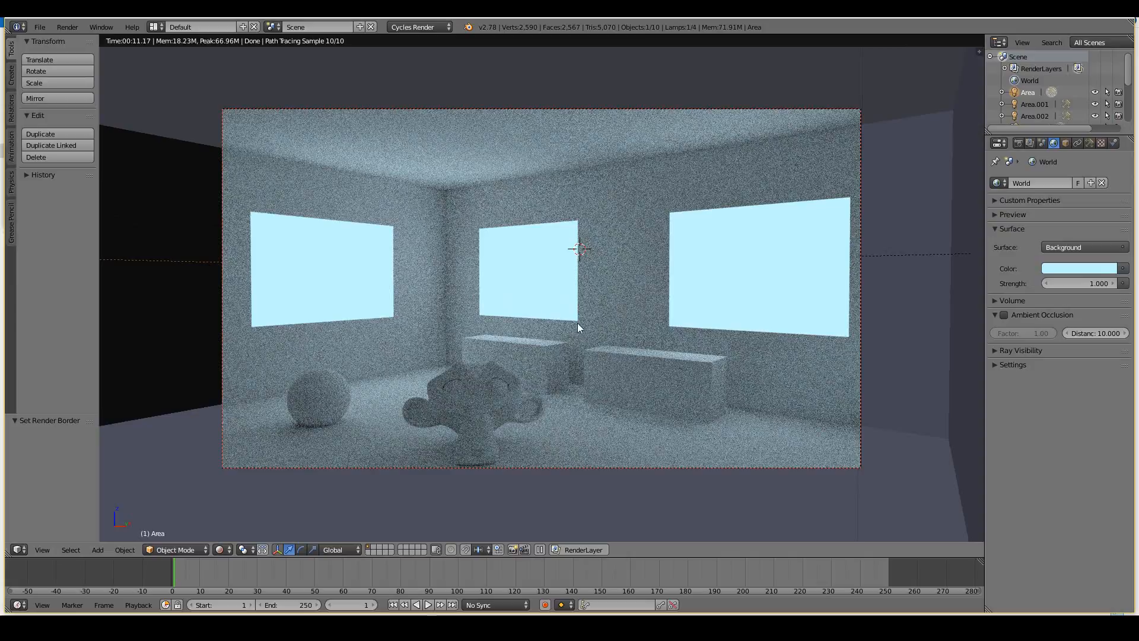
mouse_move(494, 222)
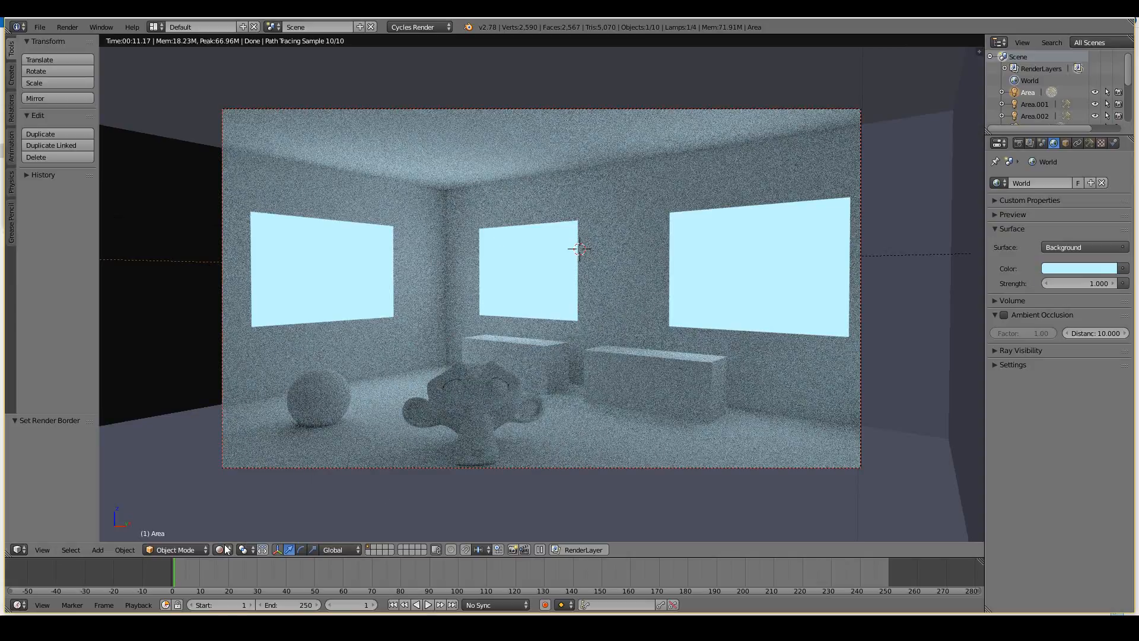
click(225, 550)
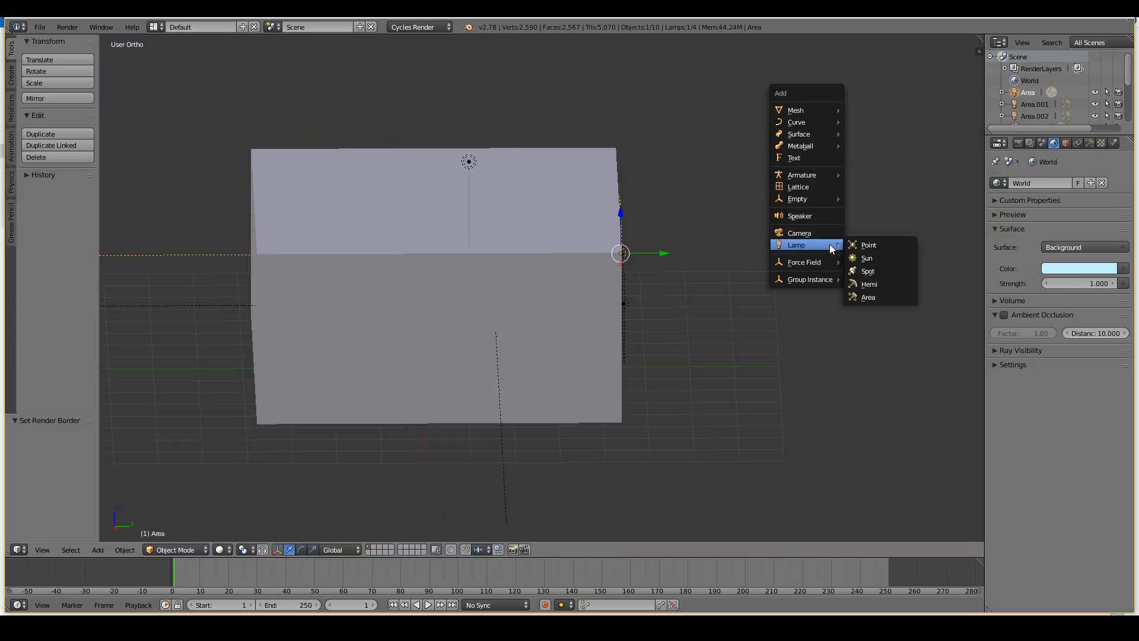
mouse_move(867, 257)
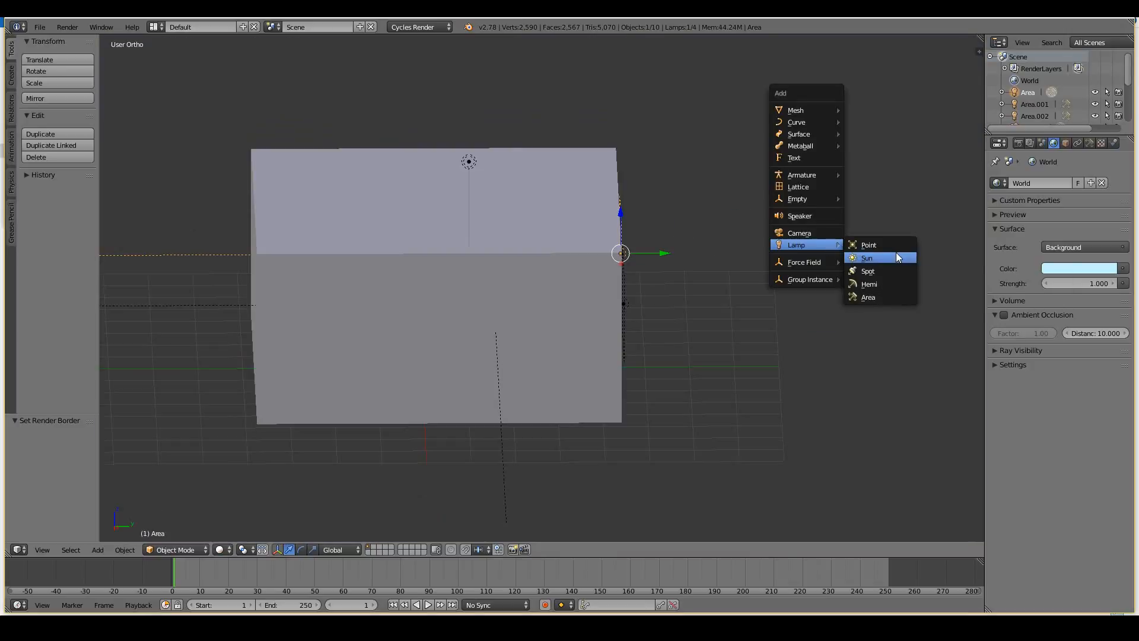
Add a sun lamp with pale yellow colour, strength 2.5 and size 0.5
click(868, 257)
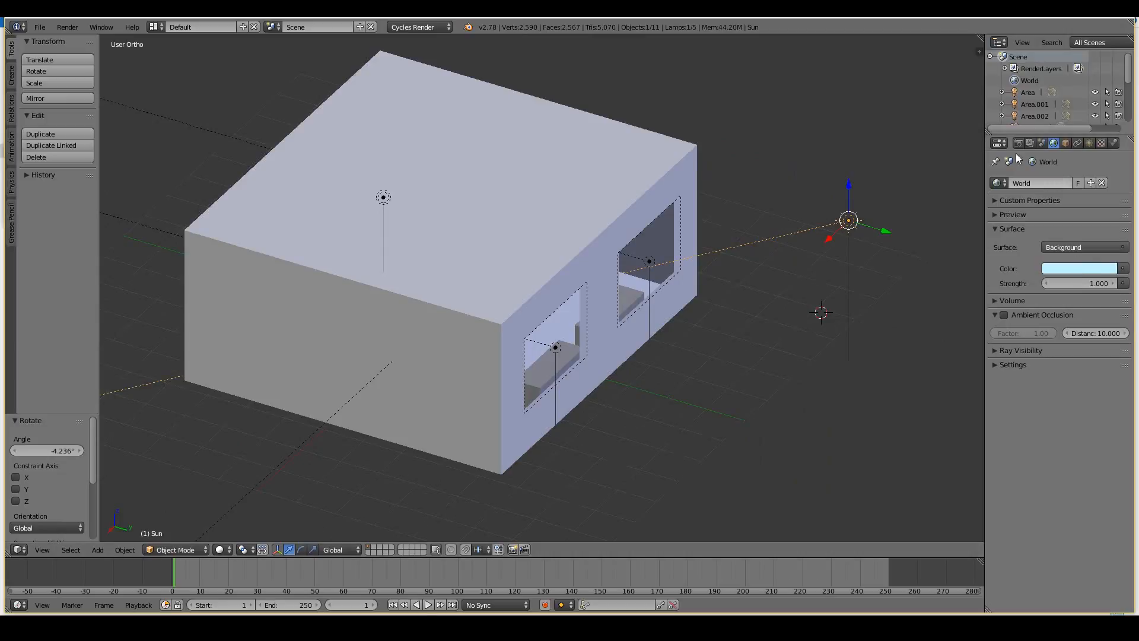
click(1079, 268)
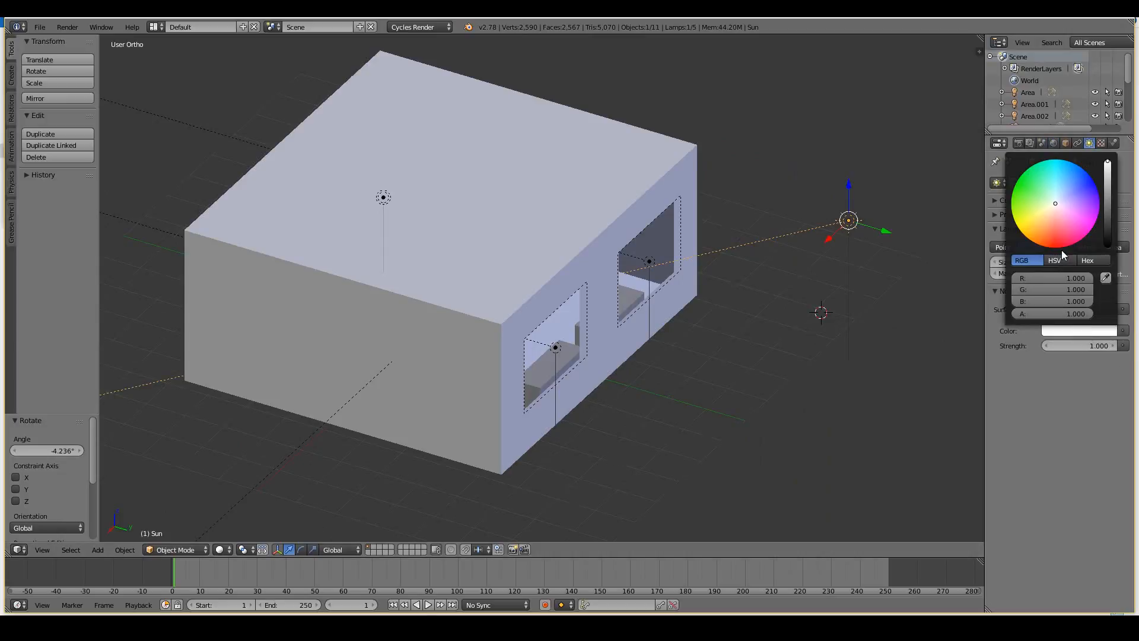
click(1051, 206)
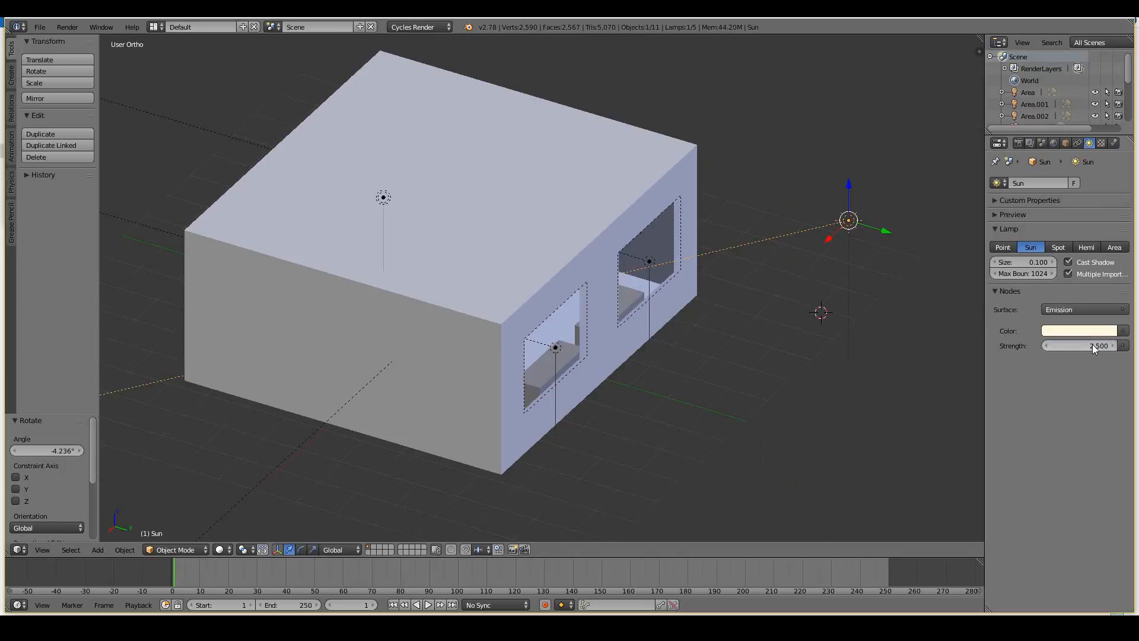
click(1024, 261)
text(0)
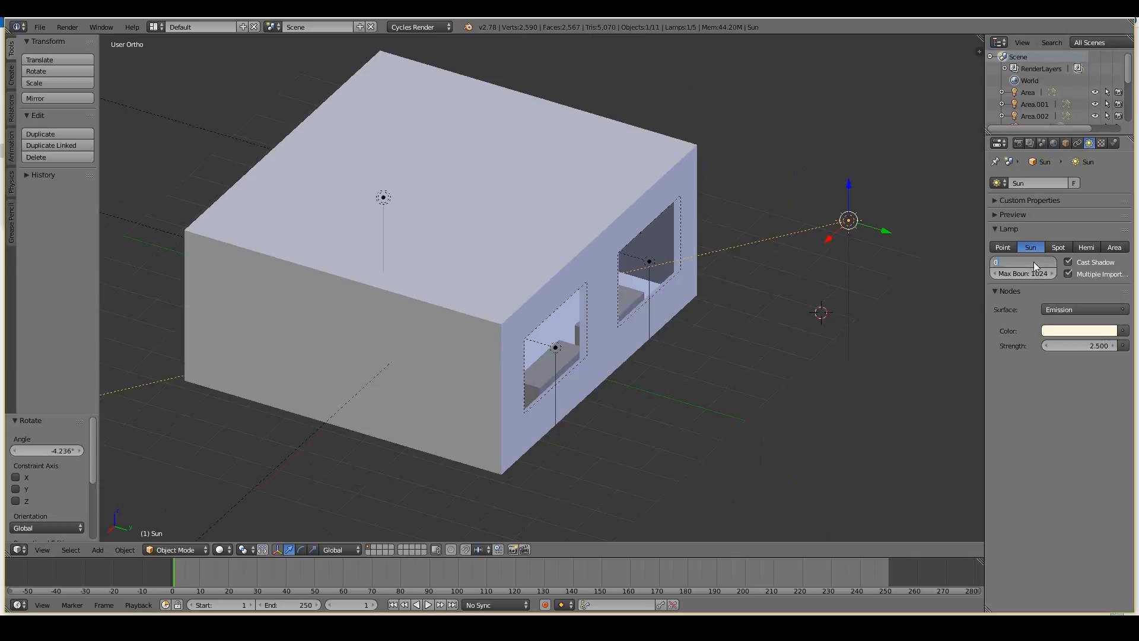
click(1023, 261)
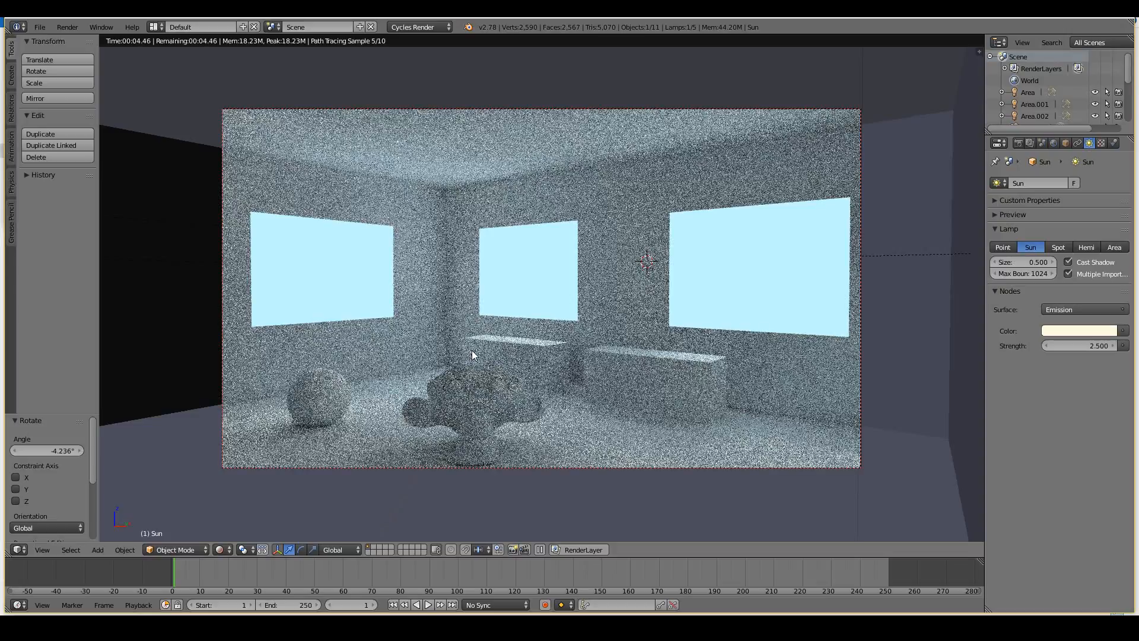
Set the Sun lamp's Size to 0.03 and Strength to 10 for a sharper, brighter sunlit patch
click(1024, 263)
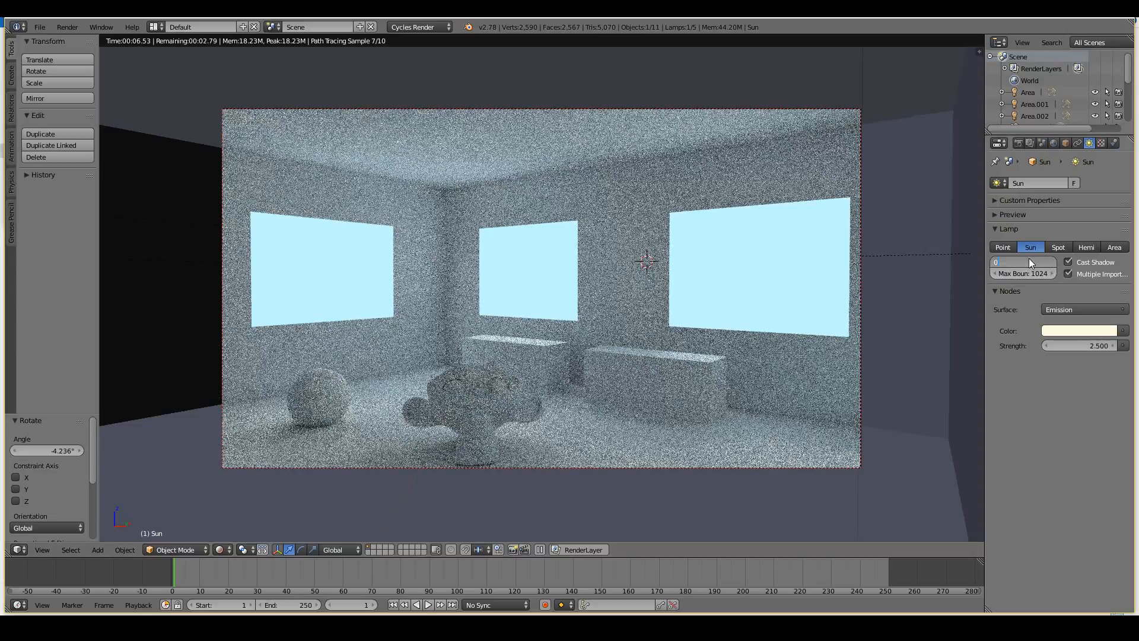
click(1024, 261)
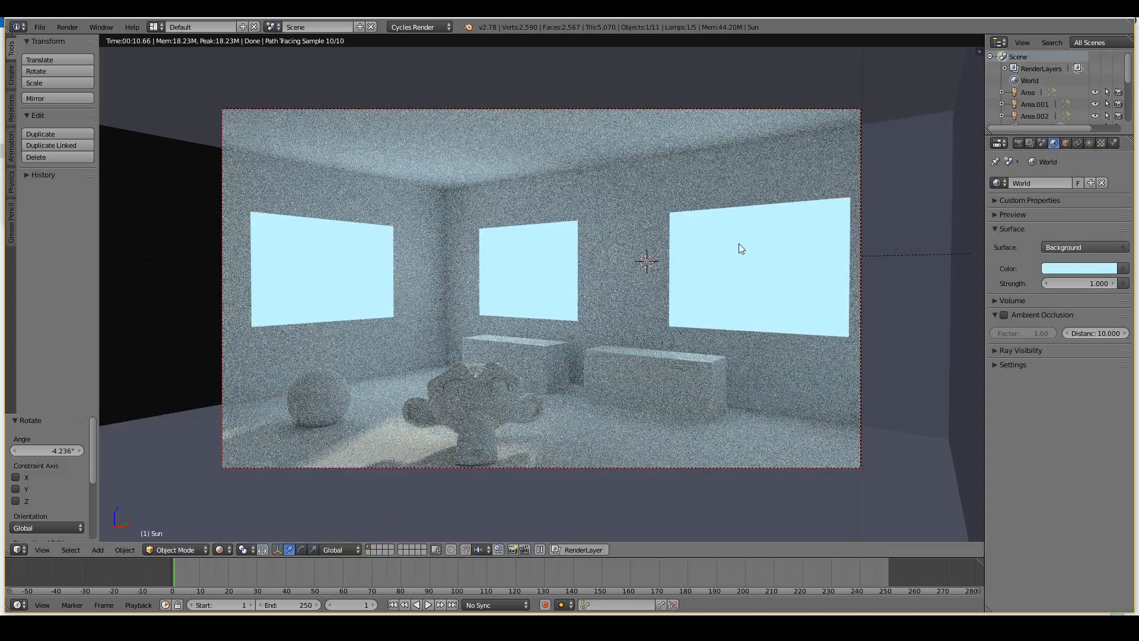
mouse_move(620, 252)
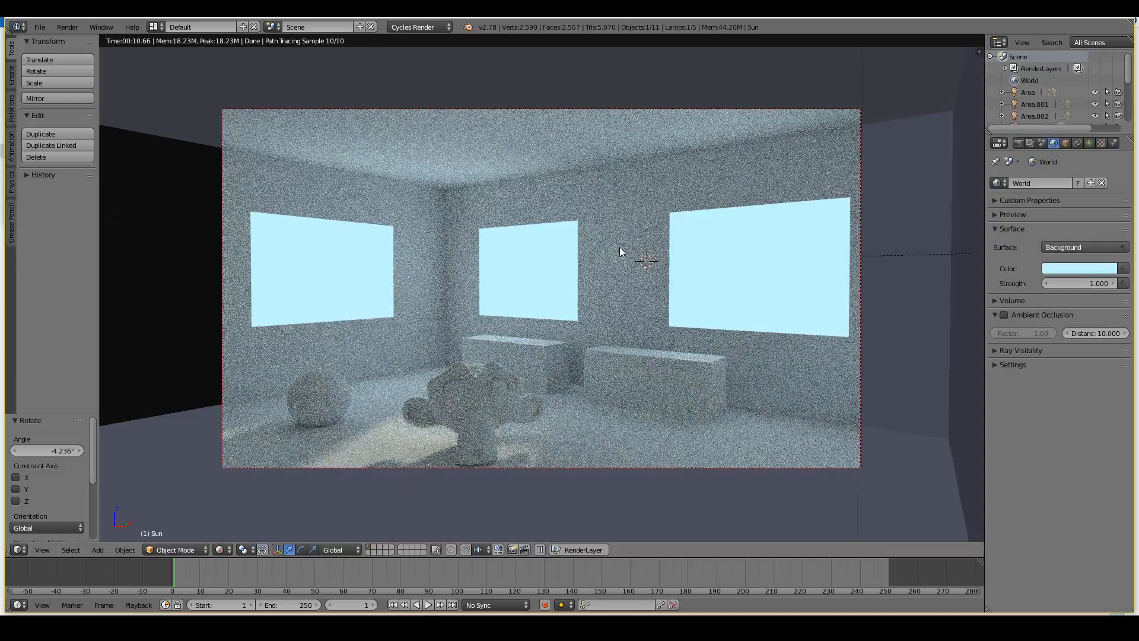
click(1076, 143)
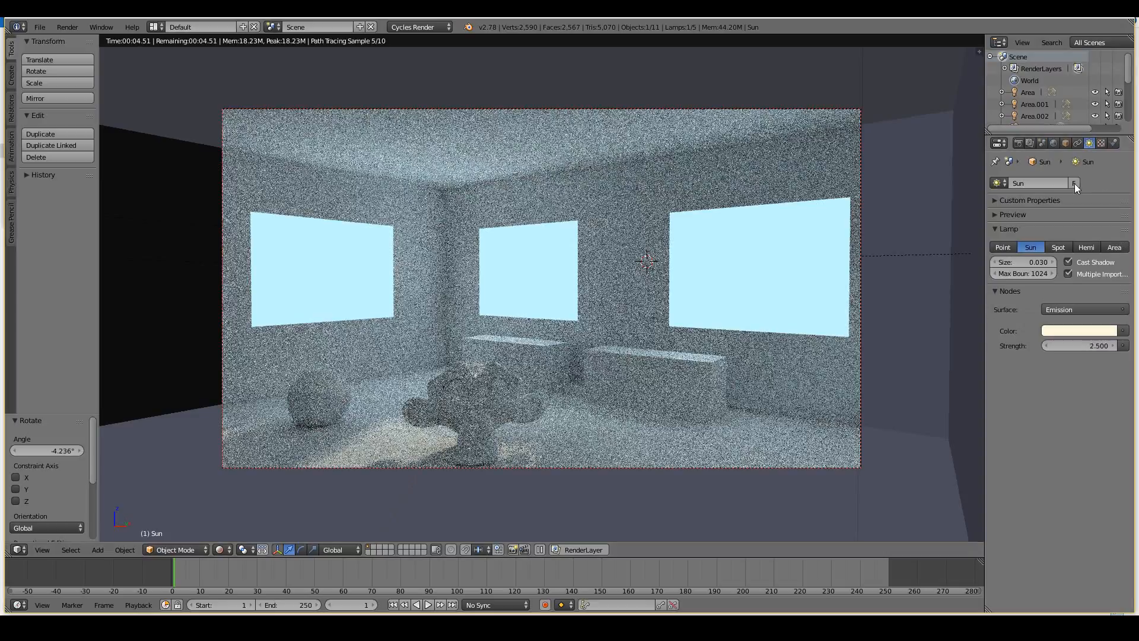
click(1082, 345)
text(10.000)
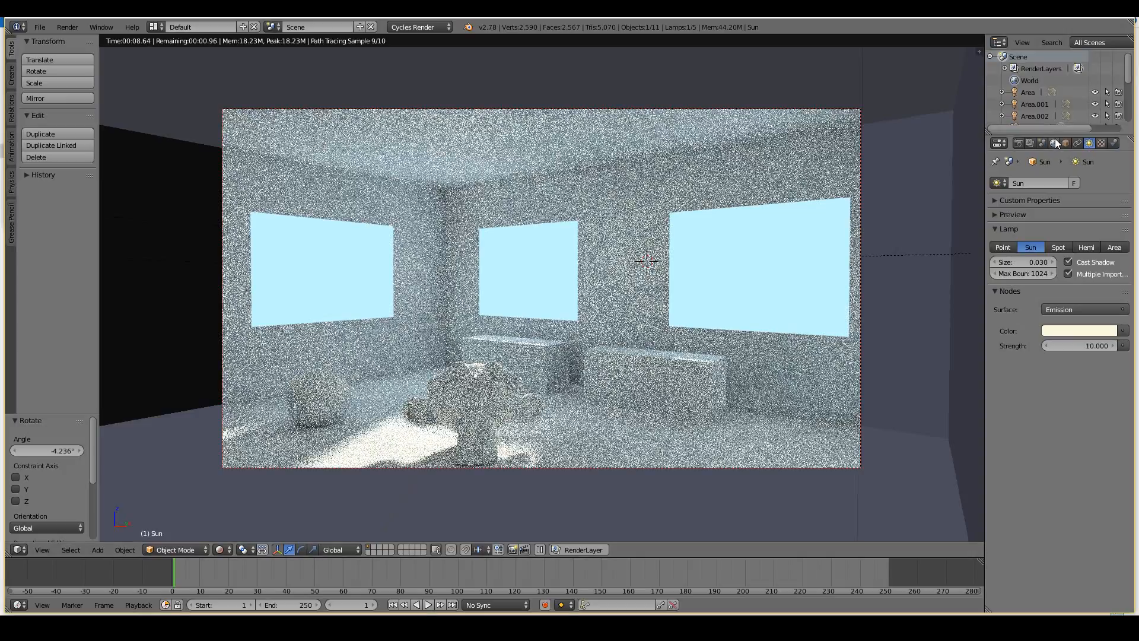
Lower the Film Exposure in Render properties to 0.50
click(999, 143)
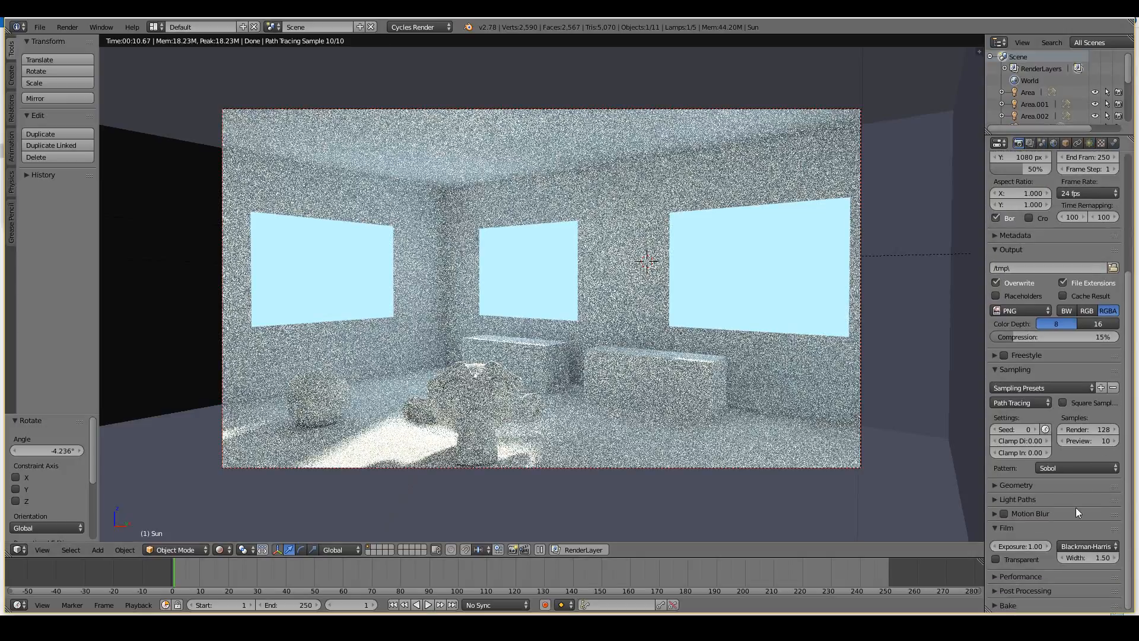
click(1018, 546)
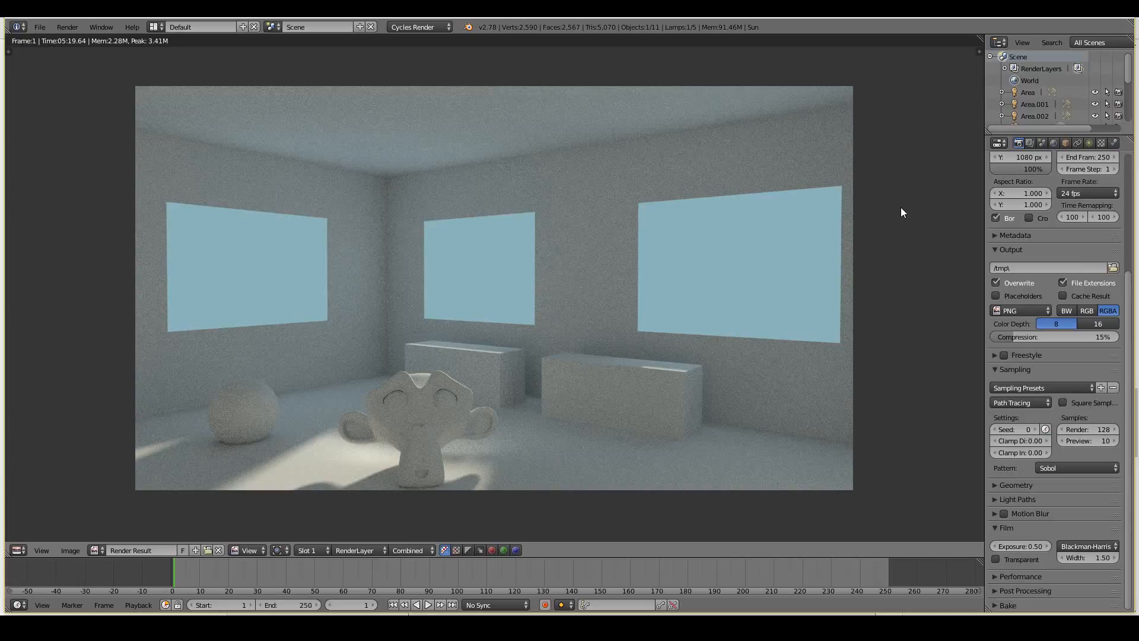
mouse_move(611, 347)
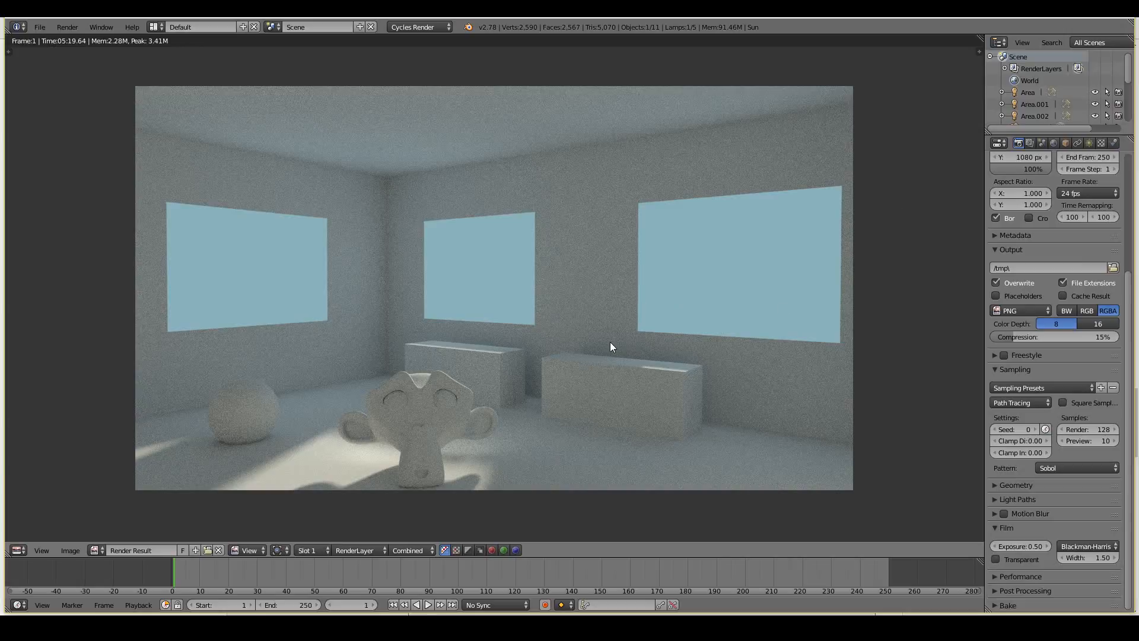
mouse_move(402, 344)
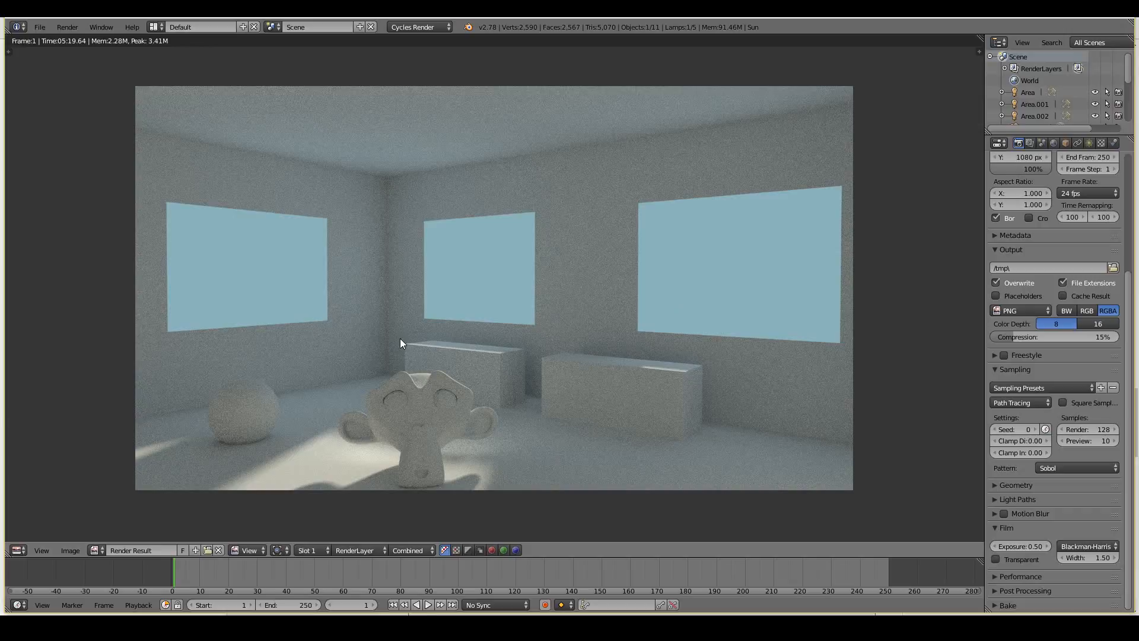
mouse_move(630, 317)
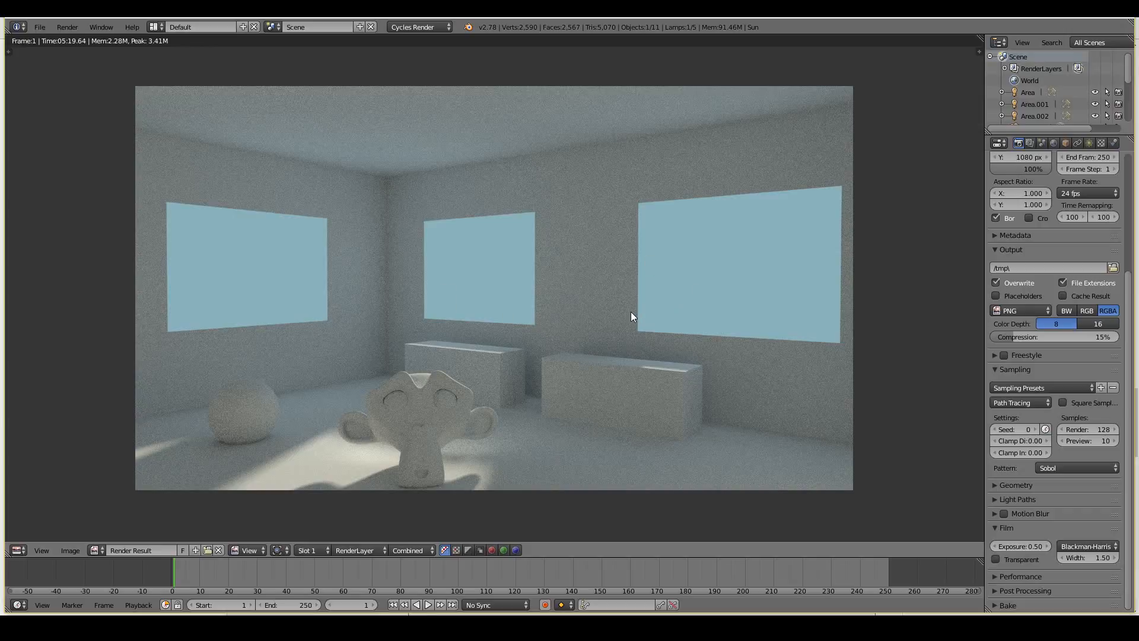
mouse_move(407, 349)
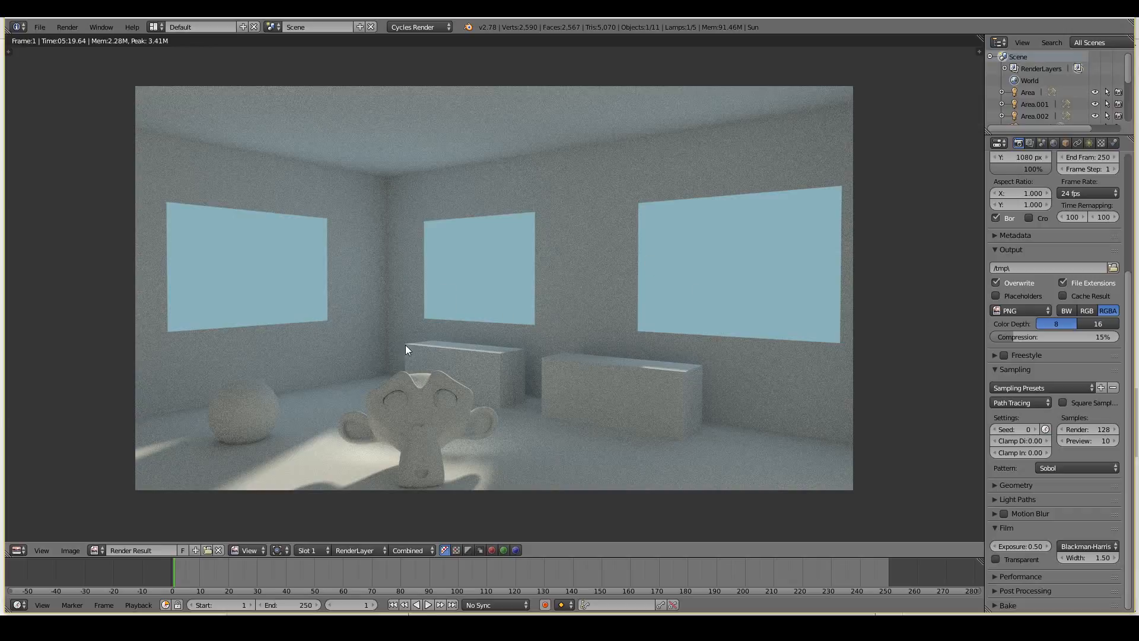
mouse_move(466, 264)
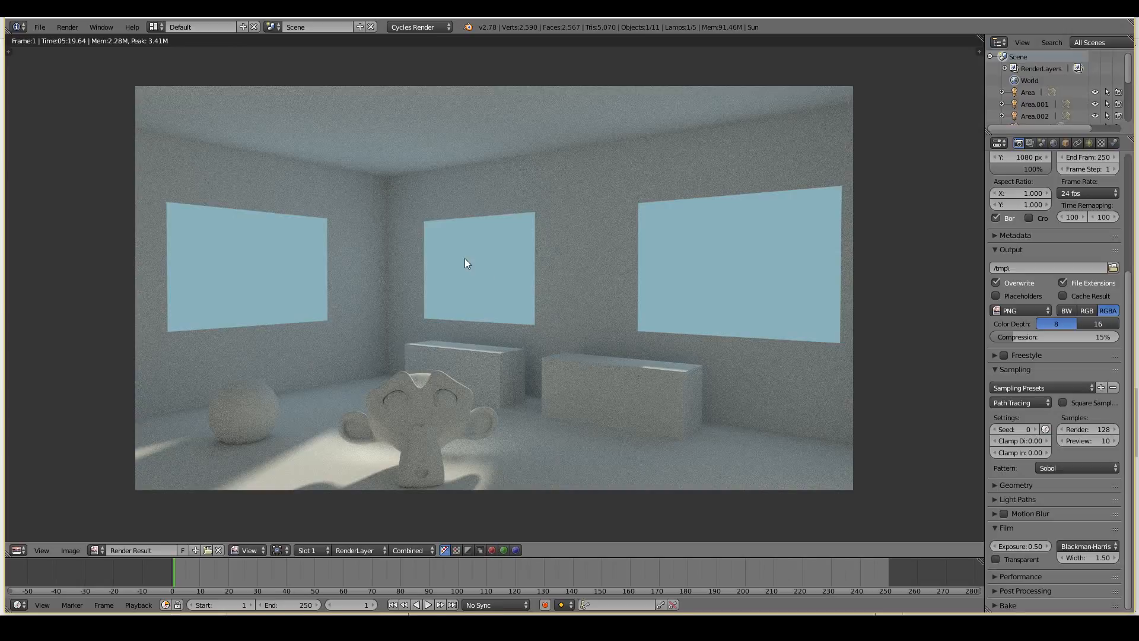
mouse_move(408, 383)
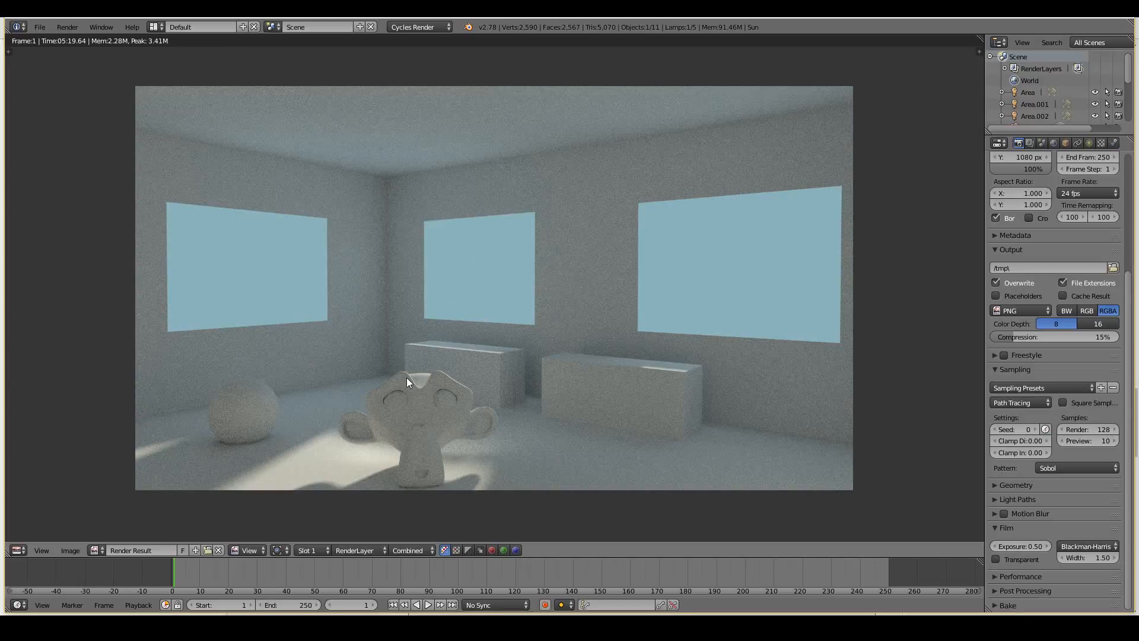